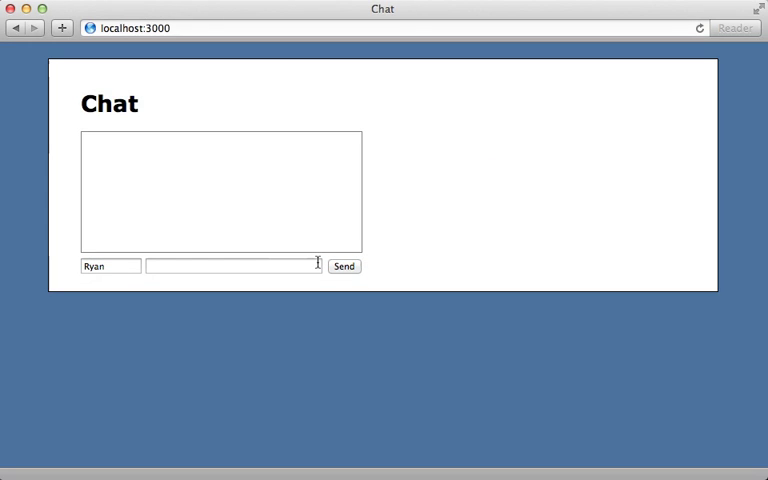
- Post a 'Hello World' message as Ryan so it appears in the chat log
click(233, 266)
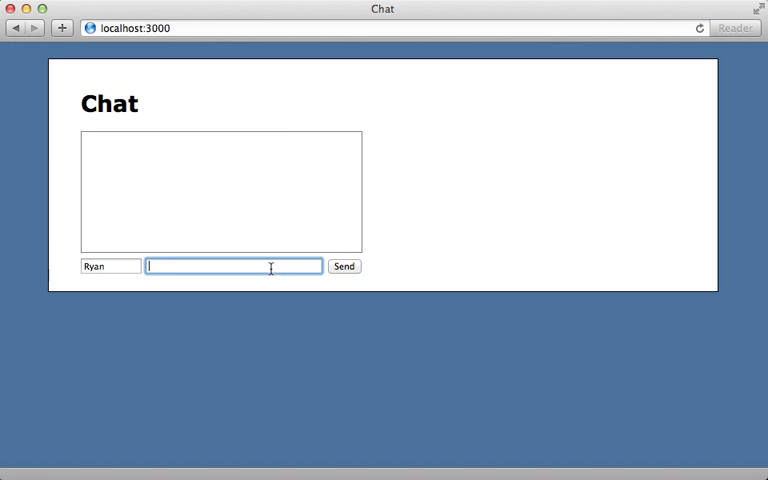
text(Hello World)
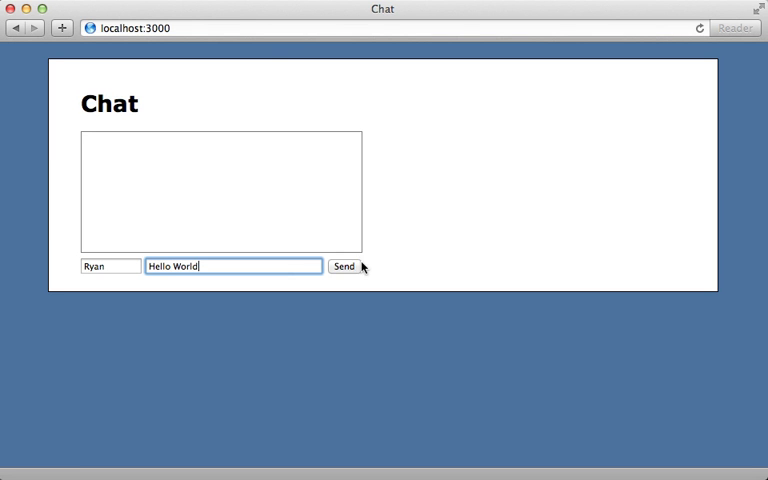
click(344, 266)
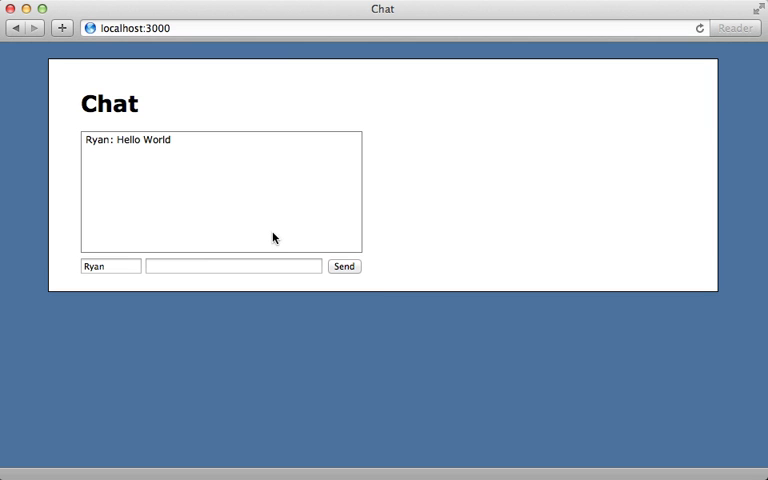
mouse_move(105, 255)
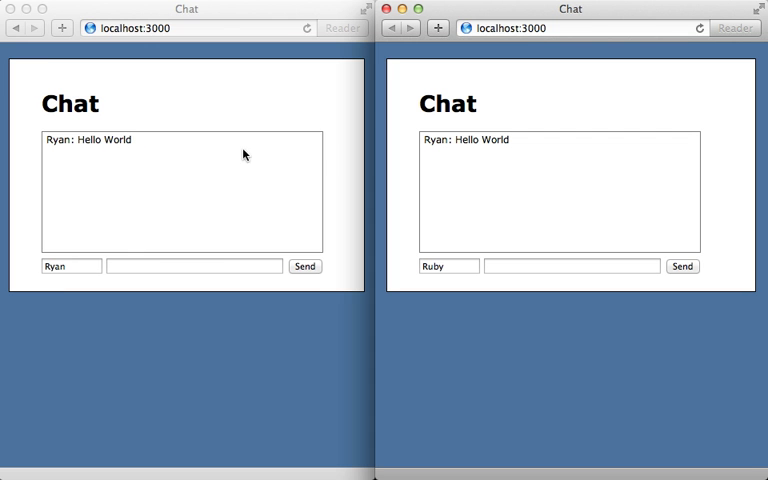
mouse_move(258, 196)
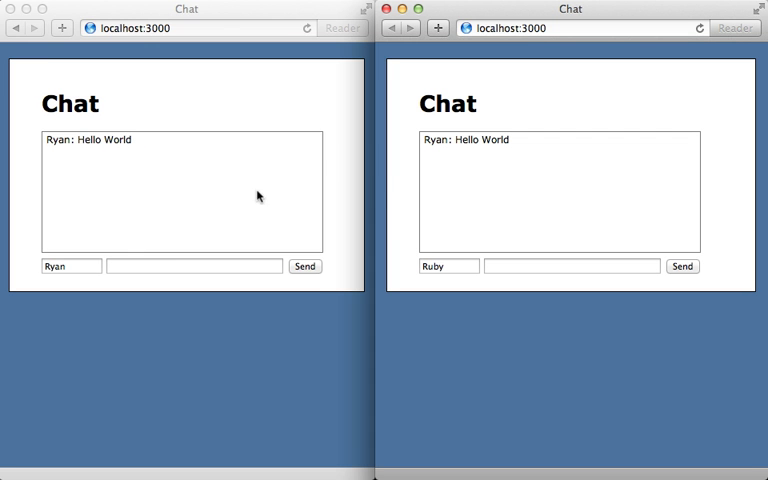
- Send 'Hi!' as Ruby from the second window so both windows list it
text(Hi)
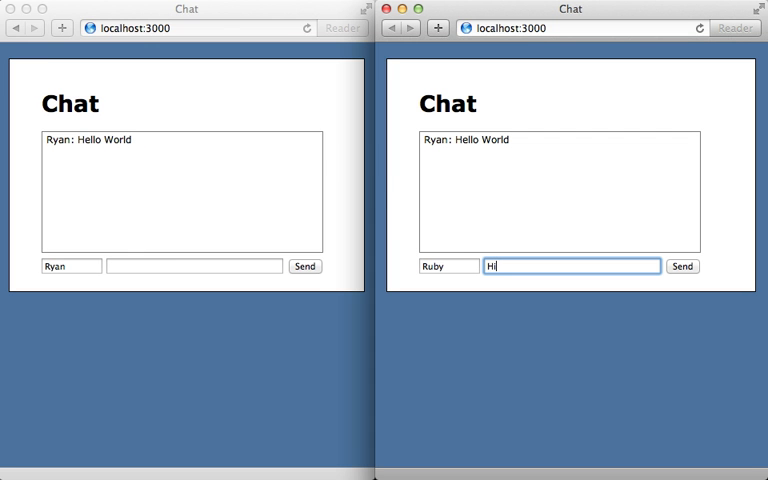
click(682, 266)
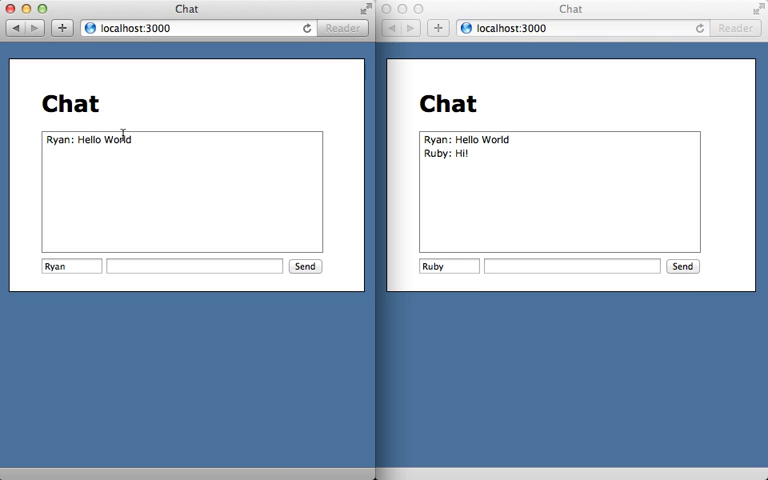
mouse_move(315, 75)
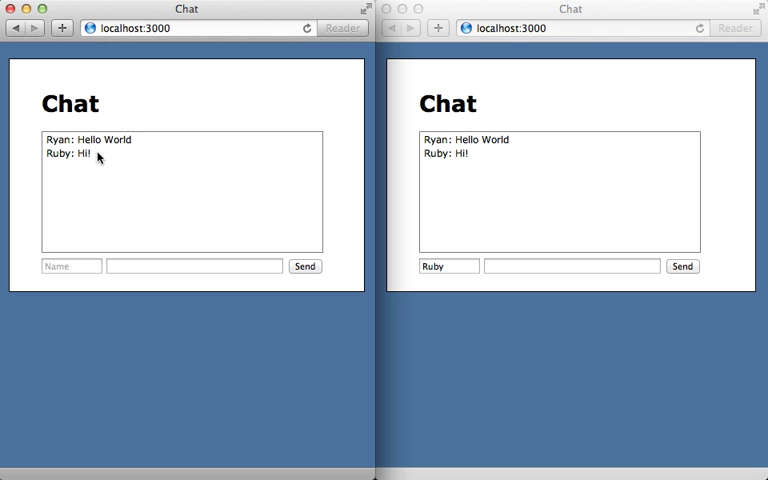
mouse_move(97, 158)
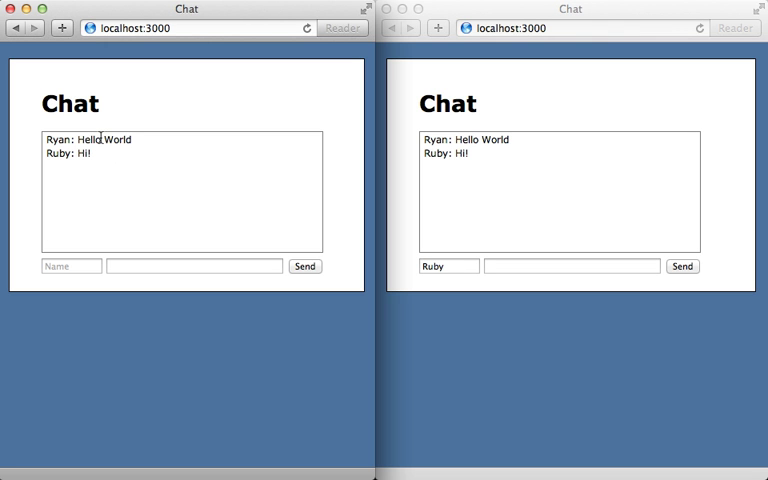
mouse_move(93, 164)
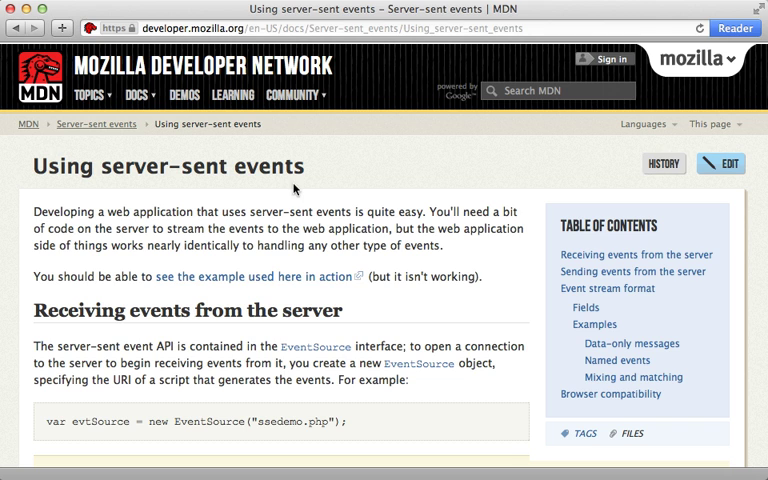
mouse_move(243, 173)
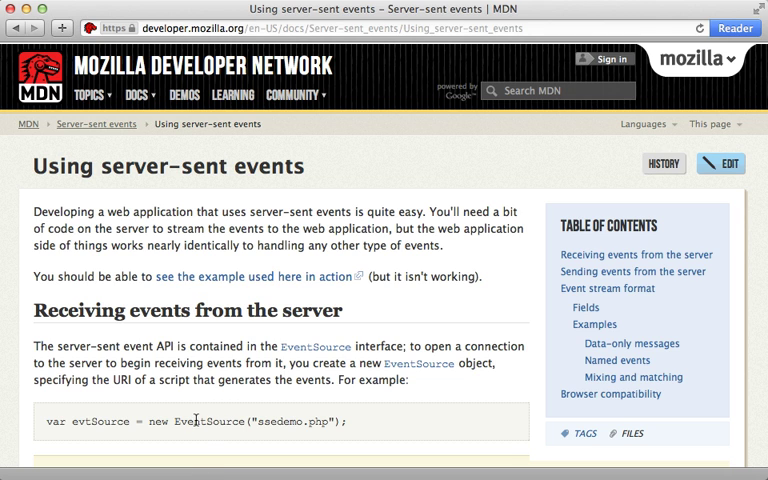
- Read MDN's Using server-sent events guide down through its examples to the browser compatibility table
double_click(290, 420)
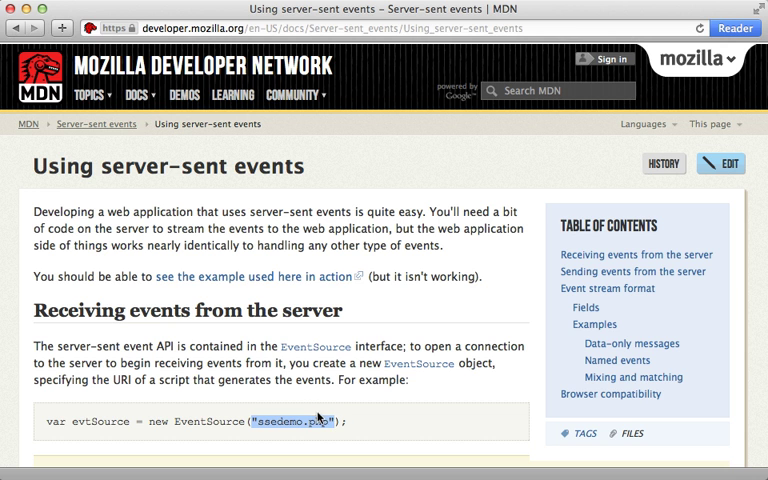
scroll(down, 3)
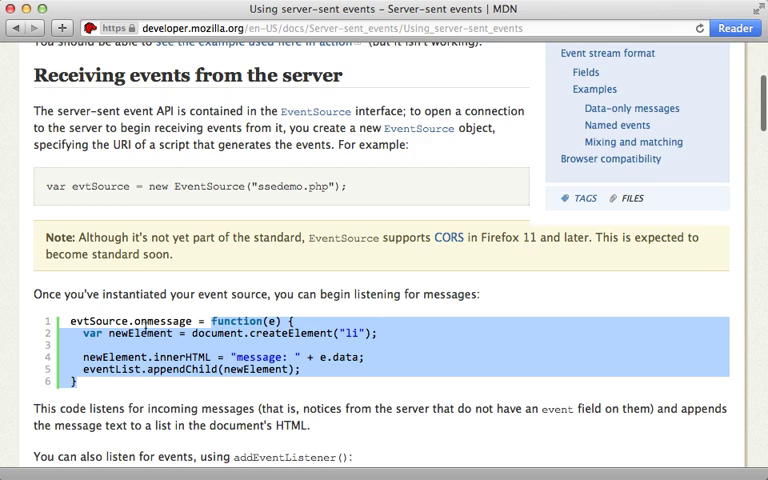
scroll(down, 3)
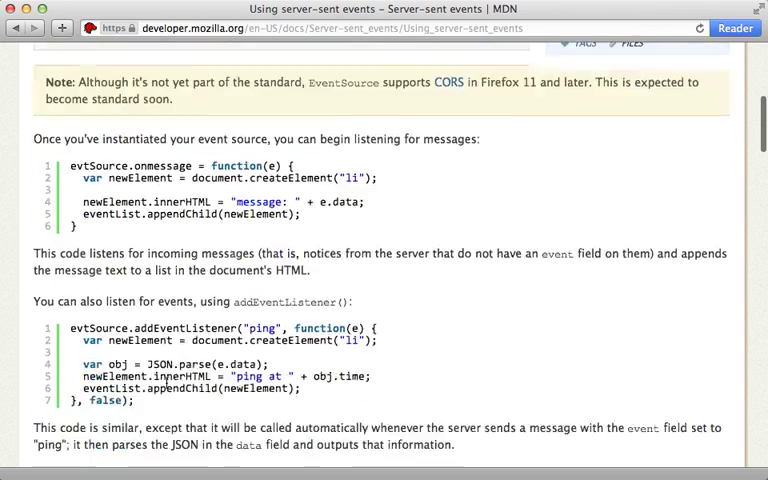
scroll(down, 3)
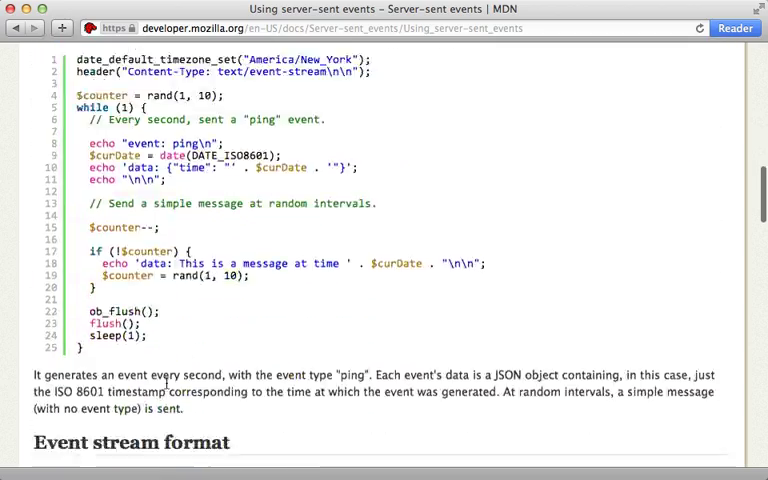
scroll(down, 3)
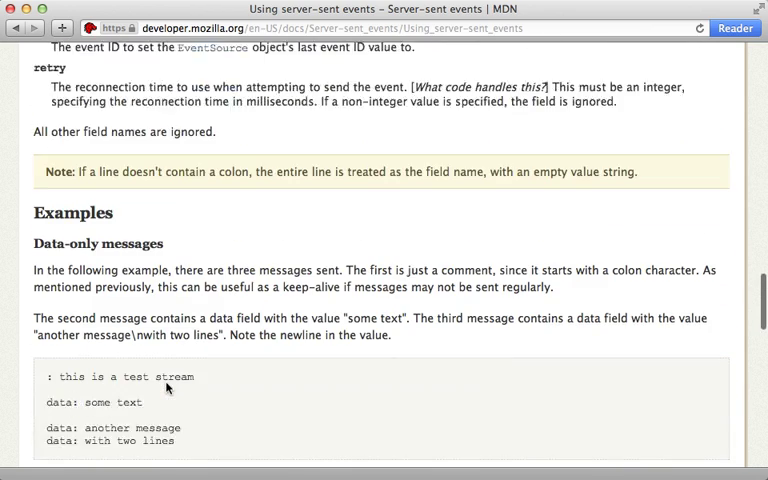
scroll(down, 3)
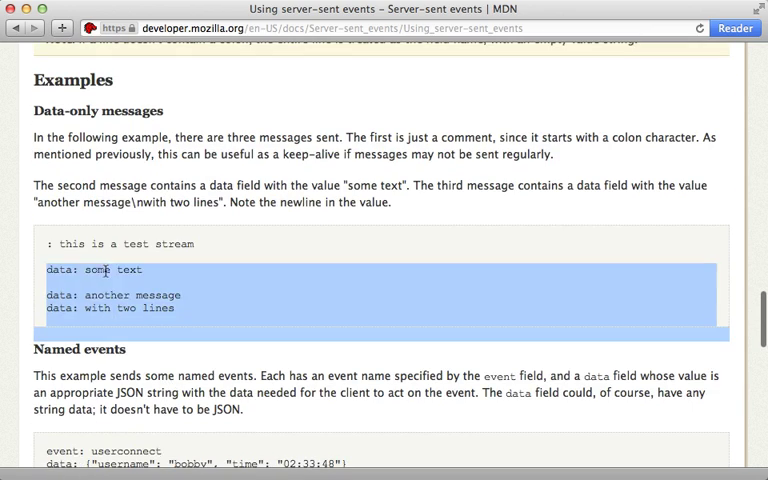
scroll(down, 3)
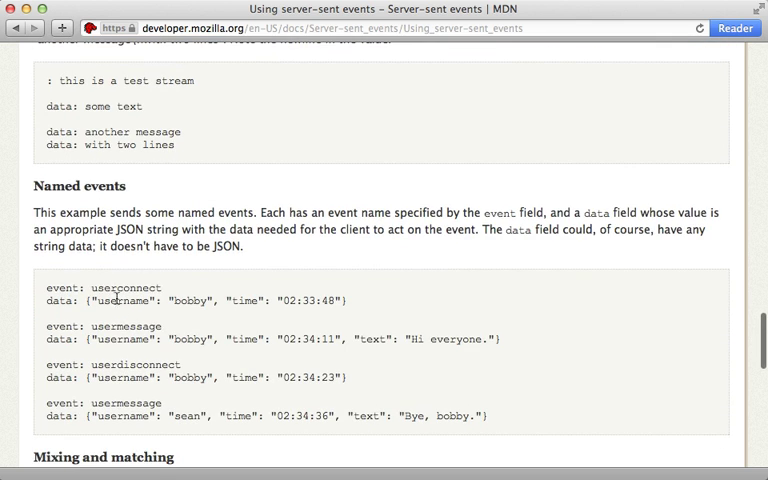
double_click(127, 326)
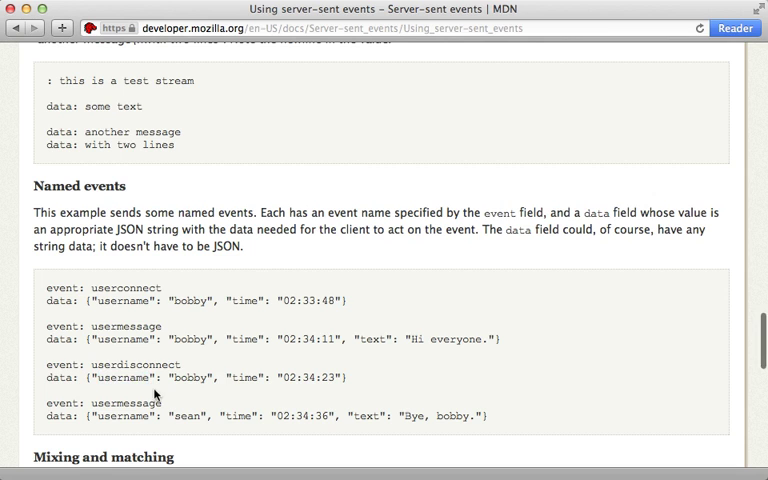
scroll(down, 3)
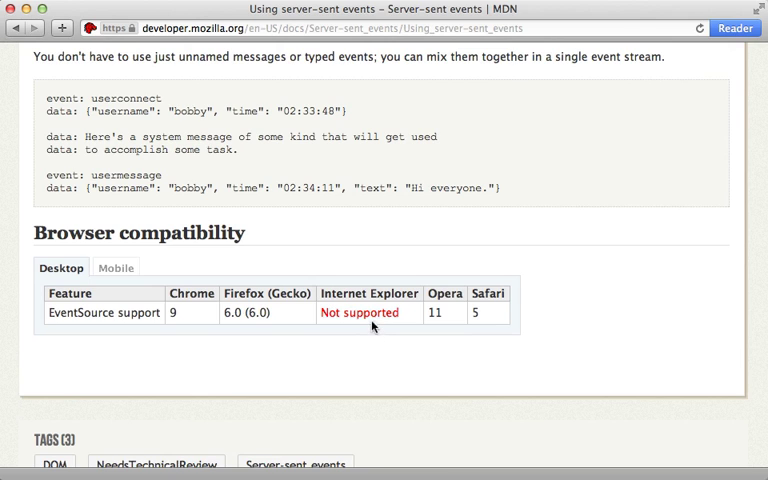
mouse_move(320, 276)
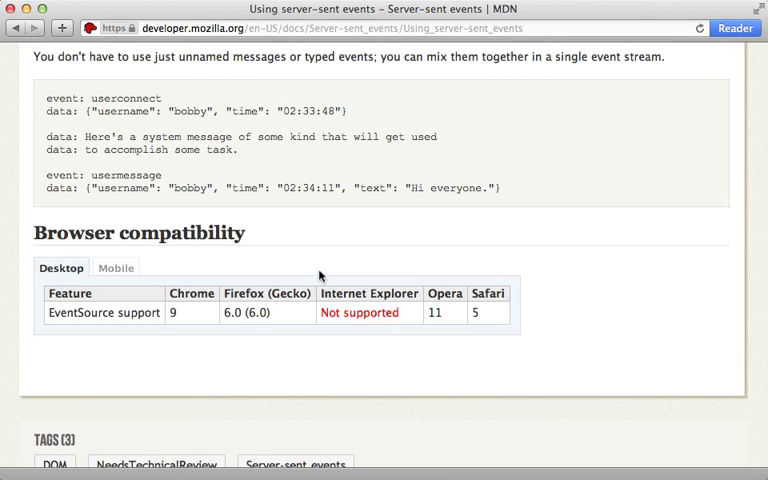
drag(47, 96, 238, 150)
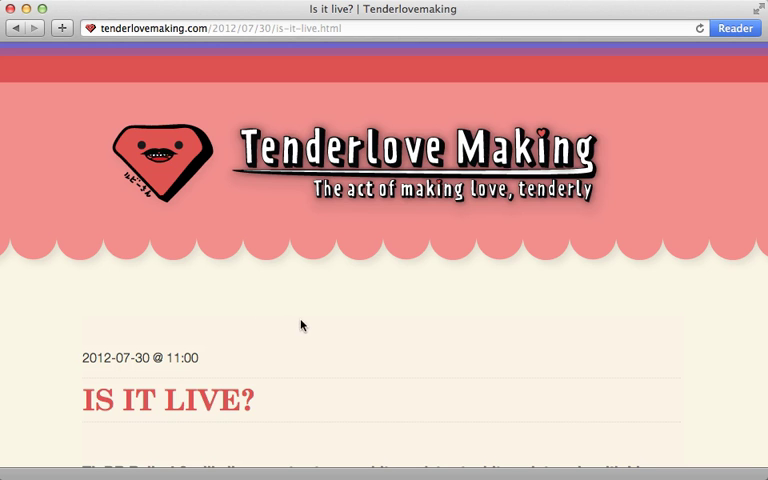
- Scroll the 'Is it live?' post down to its LIVE STREAMING code example
scroll(down, 3)
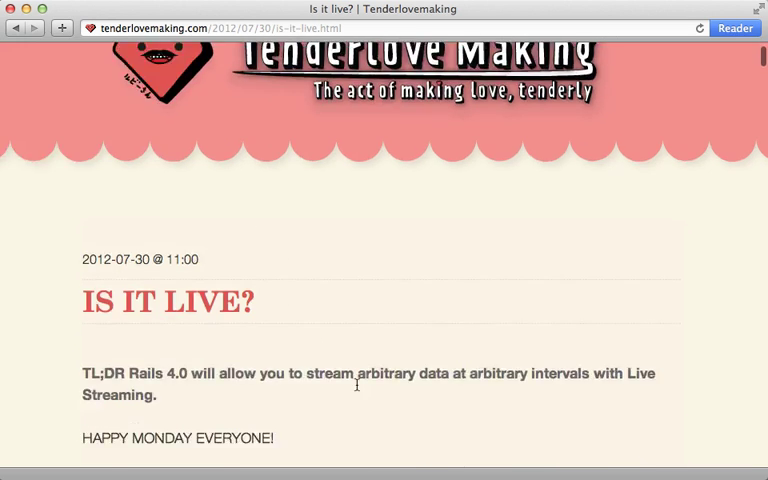
scroll(down, 3)
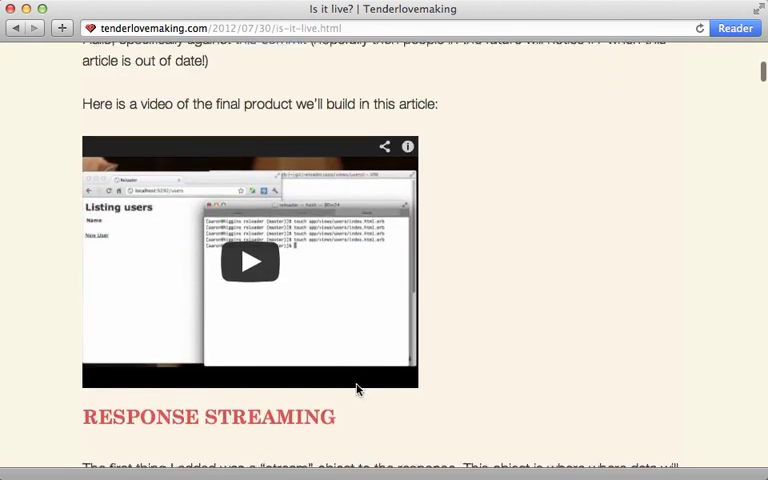
scroll(down, 3)
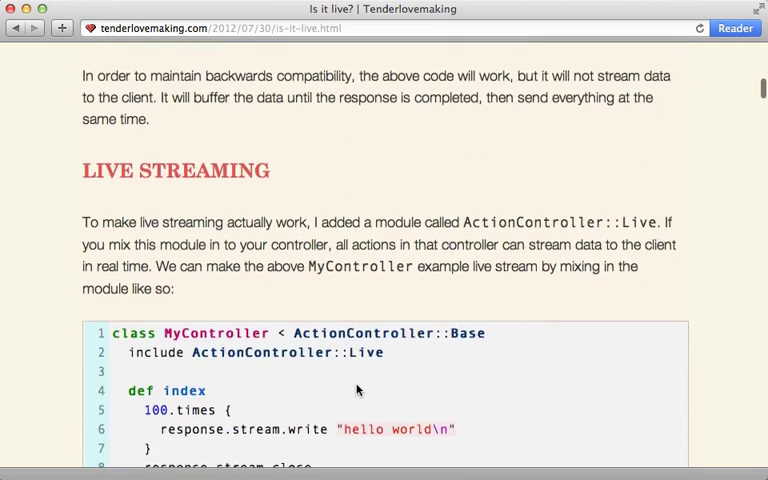
scroll(down, 3)
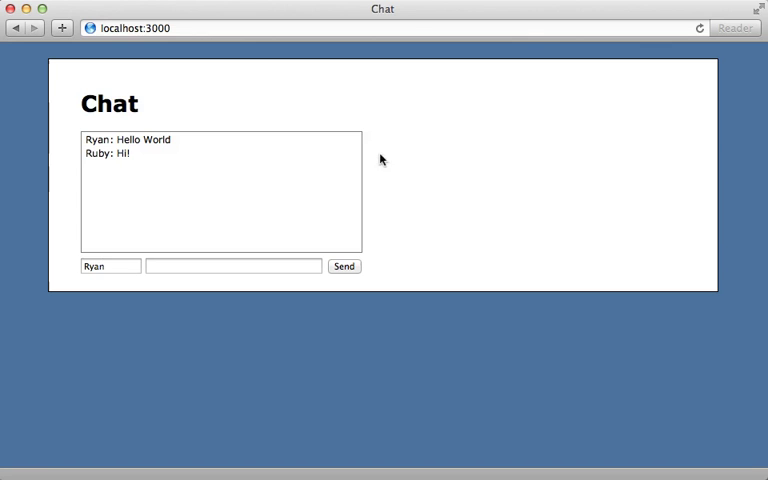
mouse_move(360, 127)
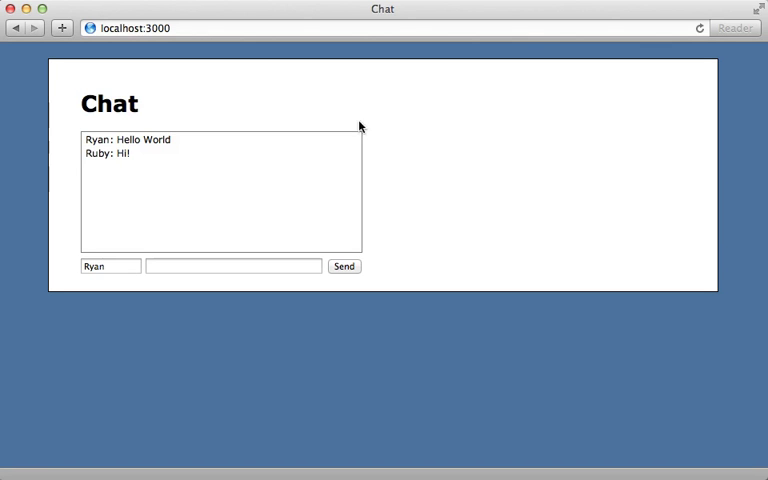
mouse_move(96, 136)
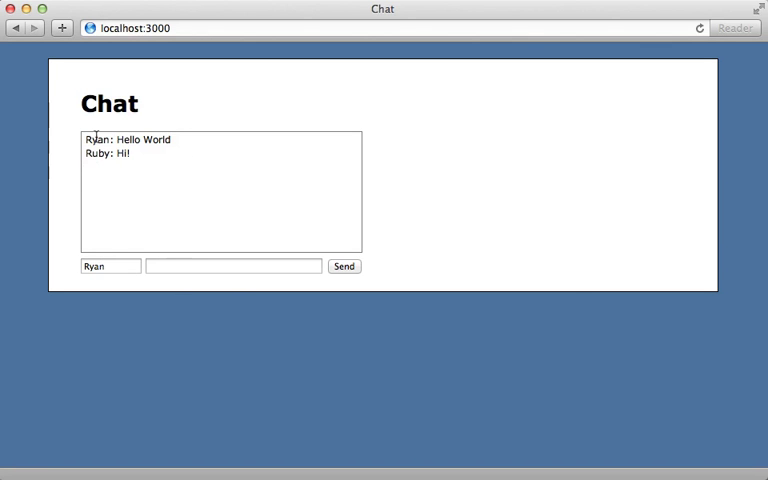
mouse_move(146, 175)
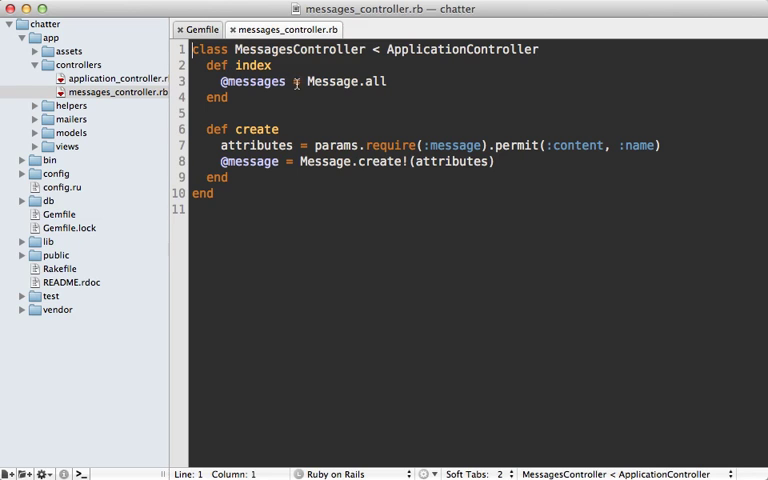
- Include ActionController::Live and start an events action writing to response.stream
key(Return)
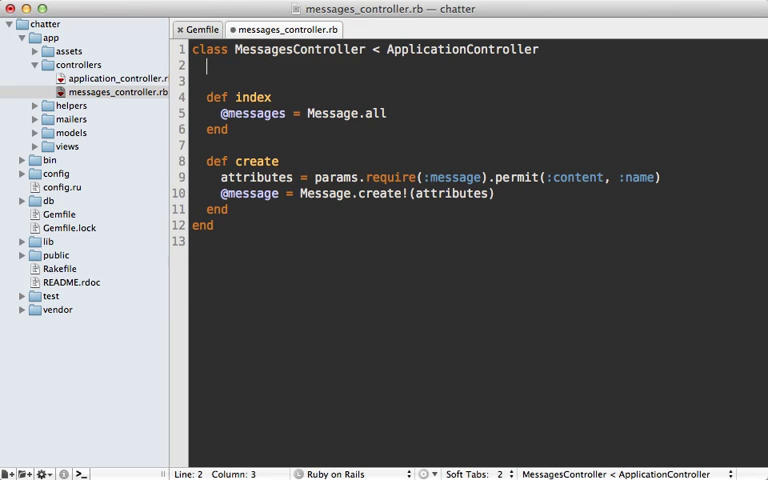
text(include ActionController::Live)
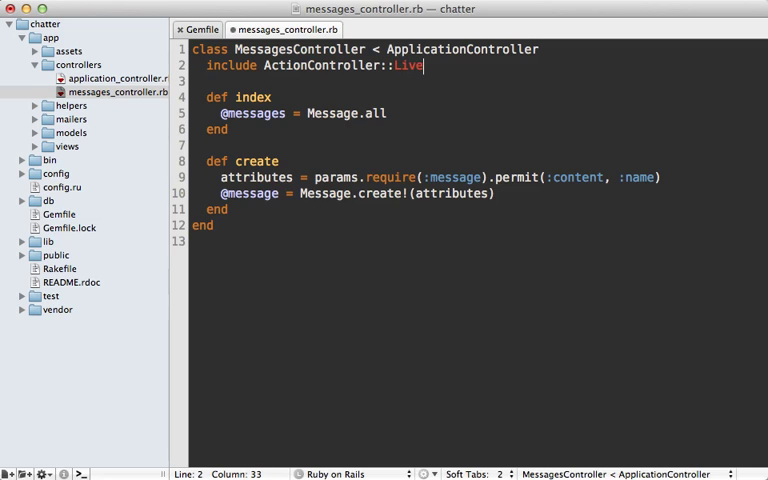
key(Return)
text(def events)
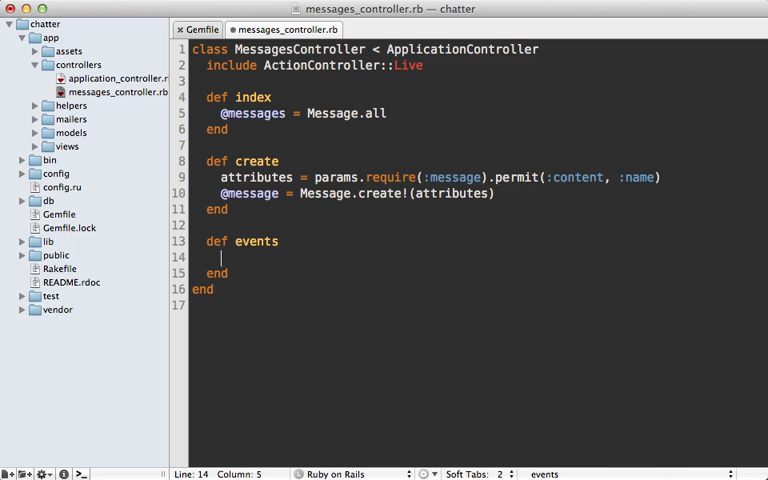
text(response.stream)
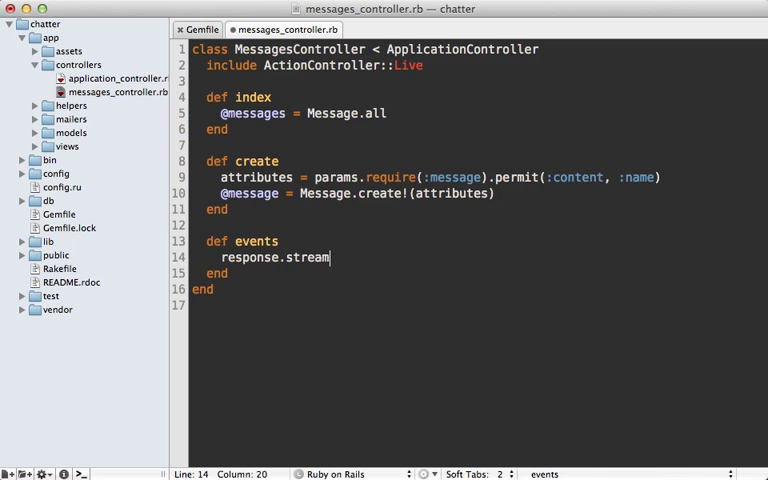
text(.write "")
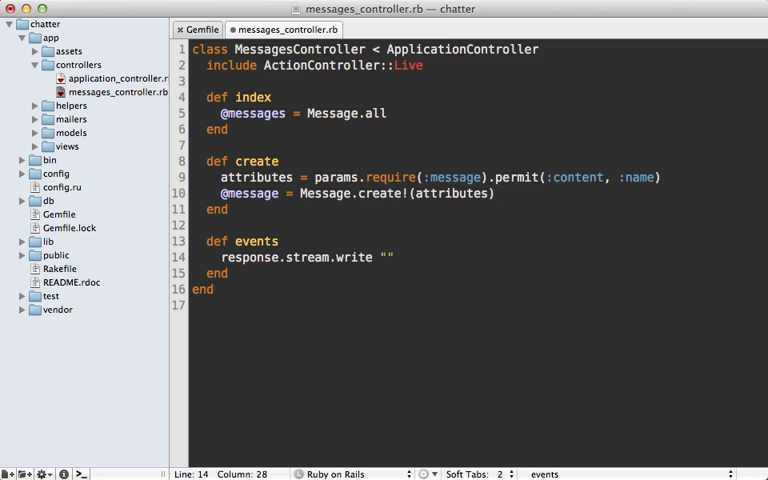
- Wrap the write in a 3.times loop emitting "#{n}...\n\n" with sleep 2 between lines
click(220, 257)
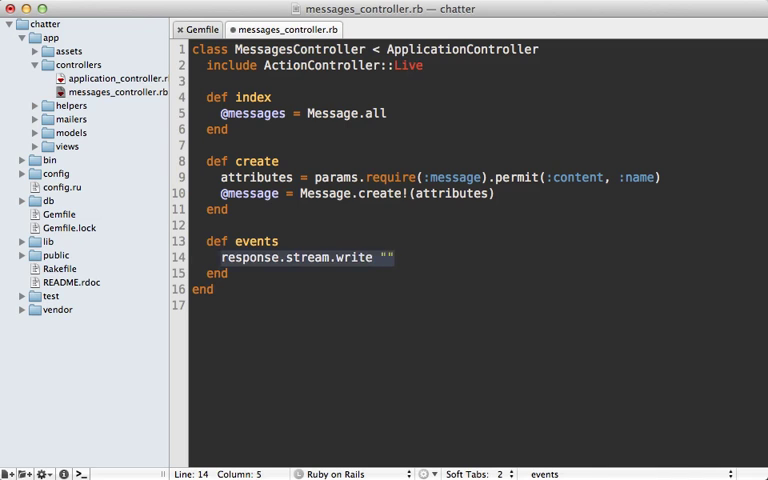
text(3.times do |n|)
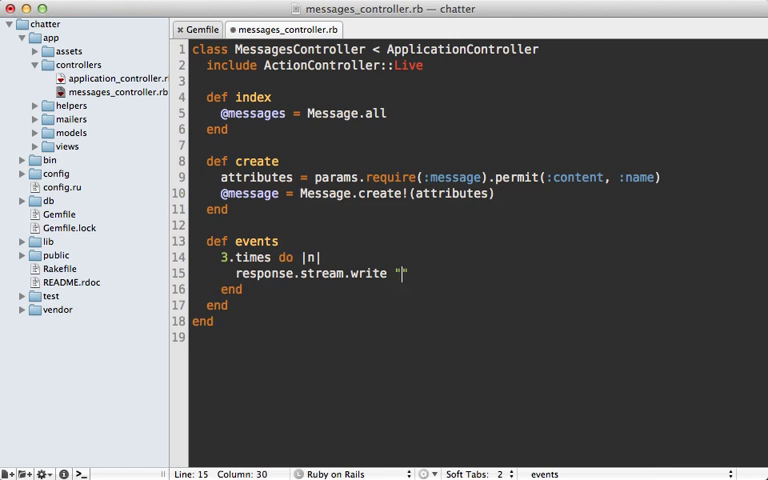
text(#{n}...)
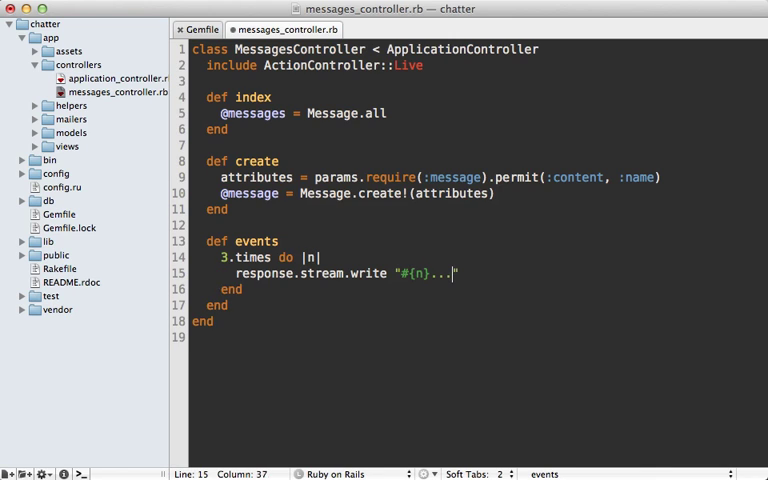
text(\n\n)
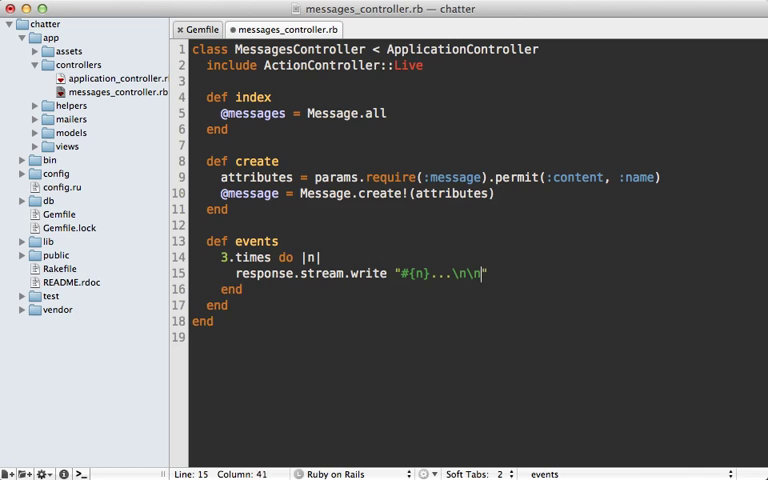
key(Return)
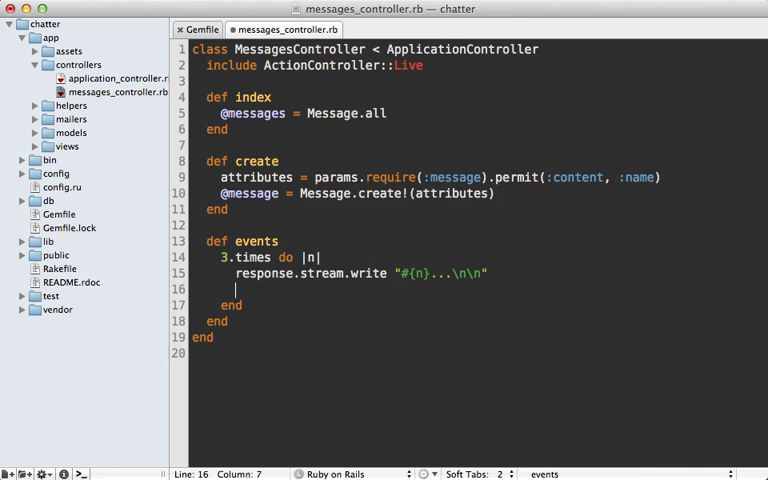
text(sleep 2)
text(response.)
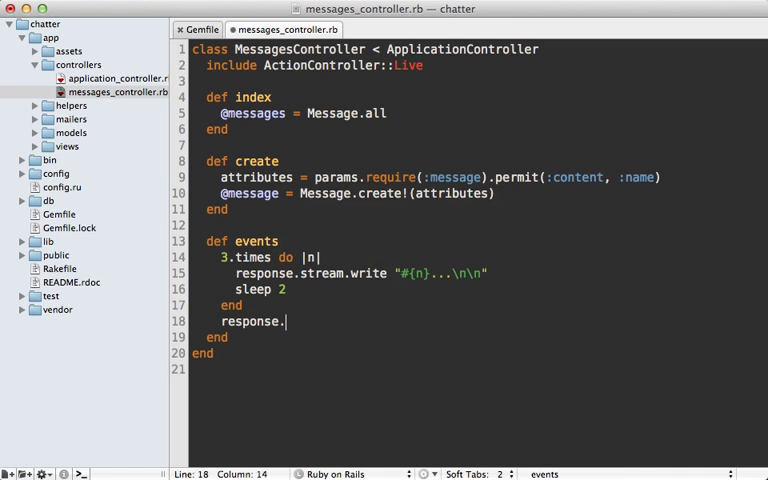
- Close response.stream in an ensure block so it always runs
text(stream.close)
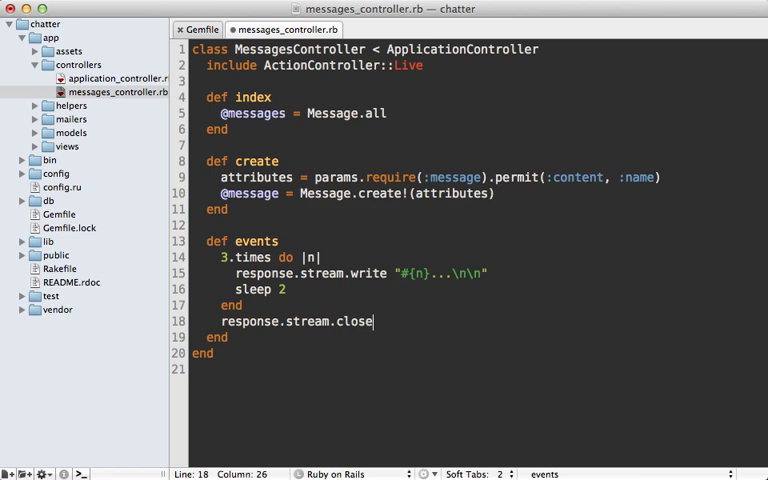
key(Return)
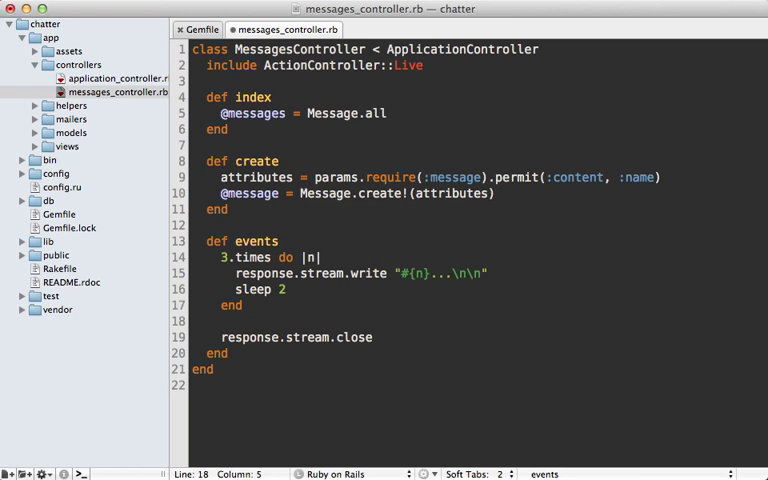
text(ensure)
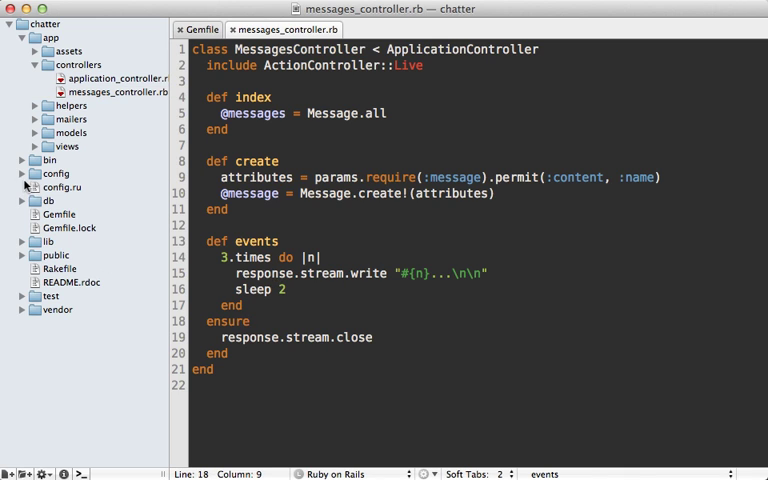
- Add collection { get :events } to the messages resources in routes.rb
click(22, 173)
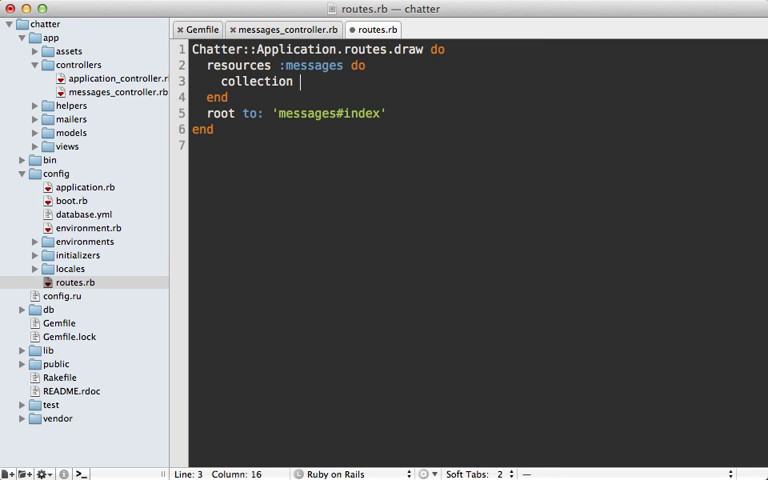
text({ get :event})
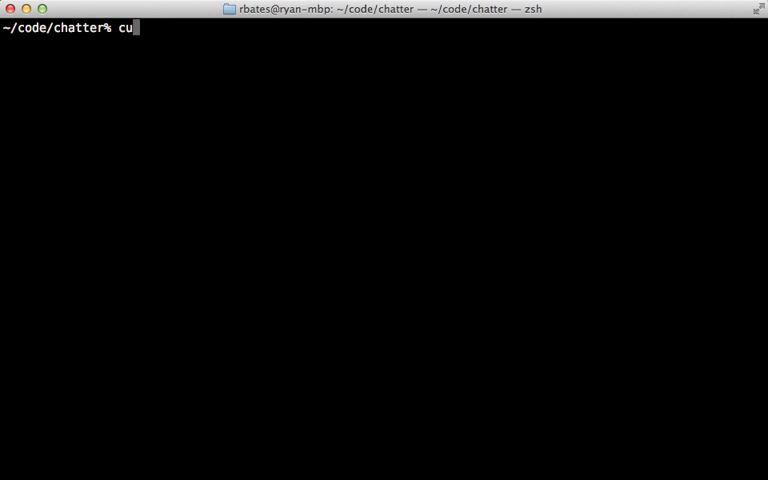
- Run curl localhost:3000/messages/events and wait for its stream
text(rl localhost:300)
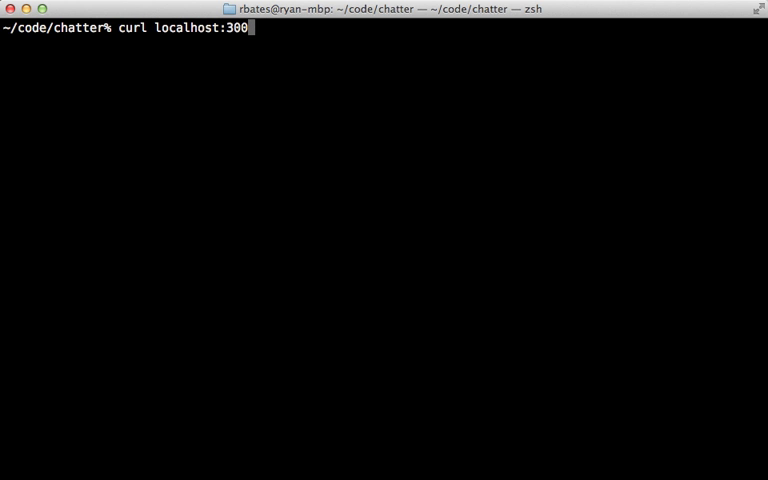
text(0/messages/events)
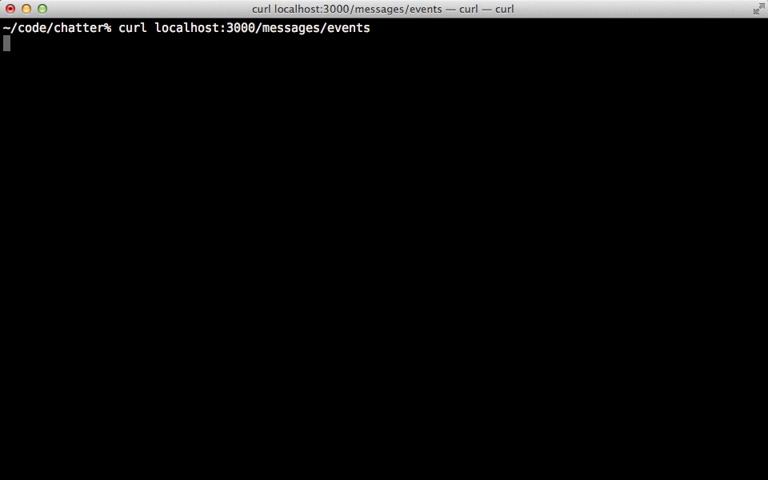
key(Return)
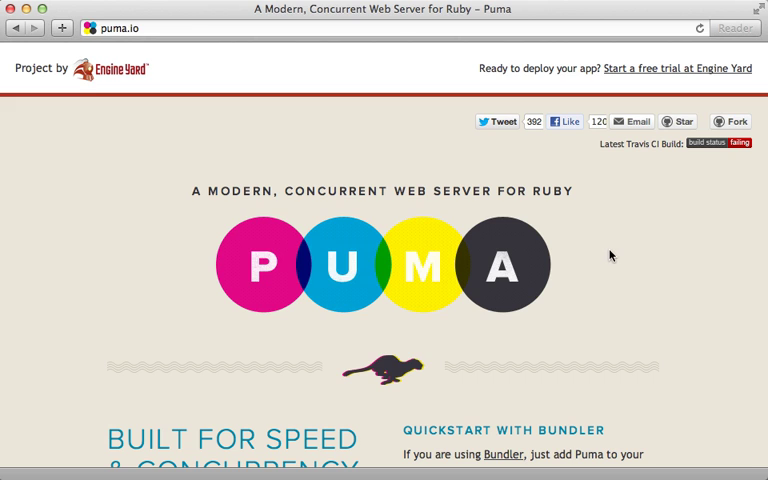
mouse_move(546, 316)
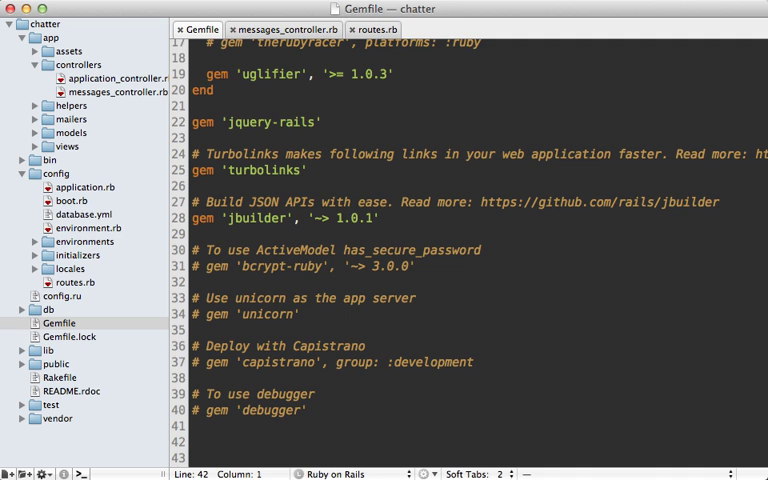
- Add gem 'puma' at the bottom of the Gemfile
text(gem 'puma')
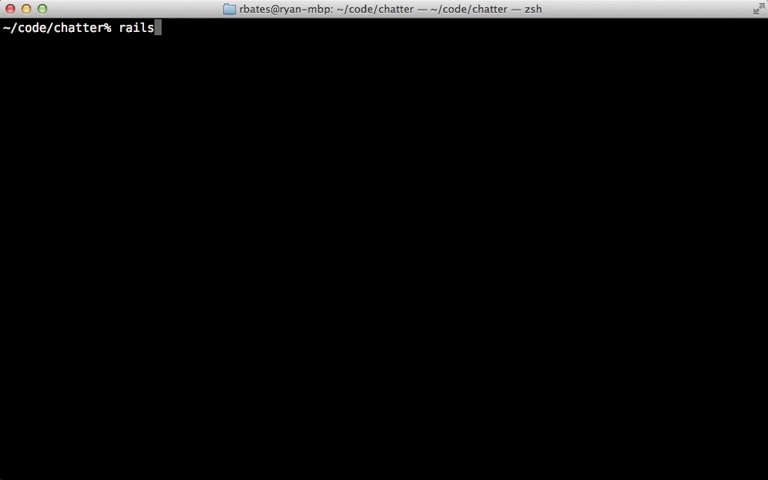
- Start rails s, then run repeat 2 (curl localhost:3000/messages/events &) for concurrent streams
text(curl localhost:3000/messages/events)
key(Return)
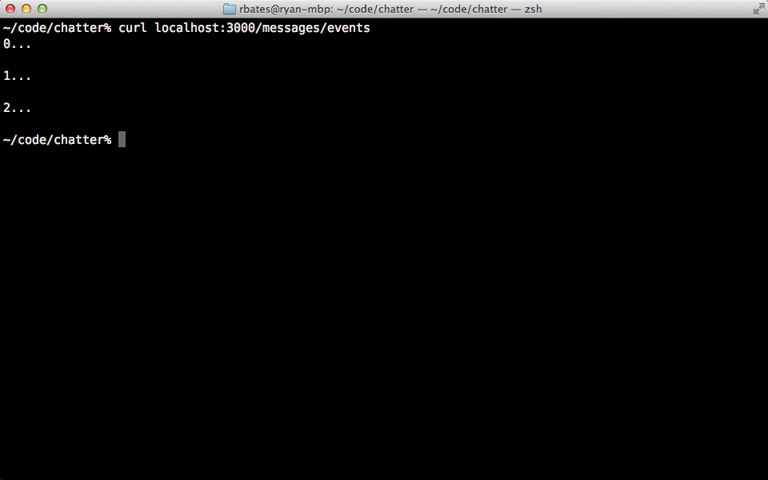
text(repeat 2 (curl localhost:3000/messages/events)
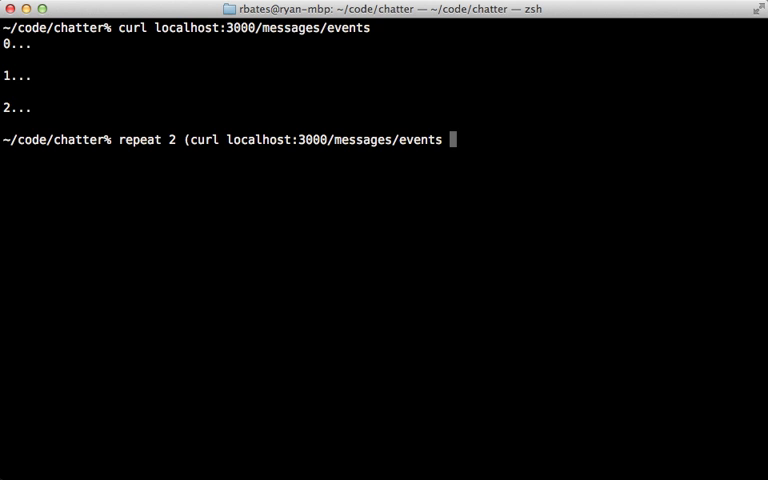
text(&))
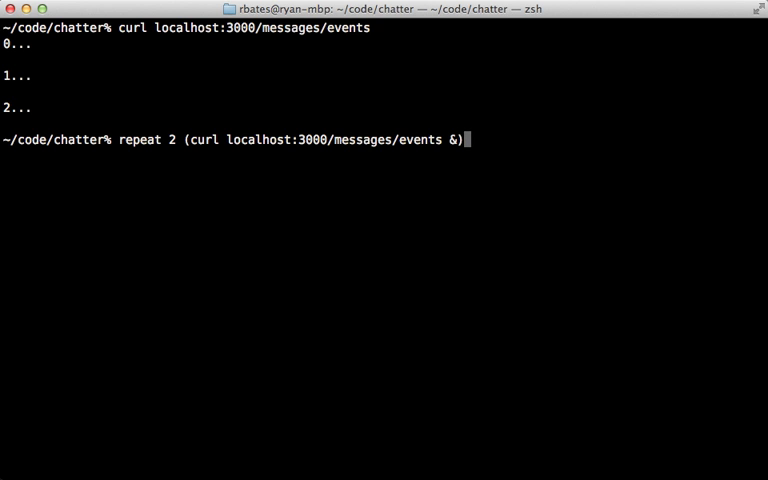
key(Return)
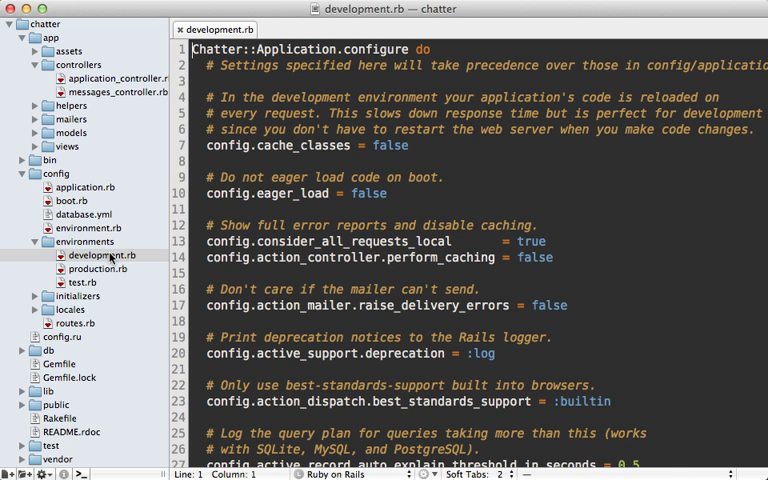
- Set config.cache_classes and config.eager_load to true in development.rb
text(true)
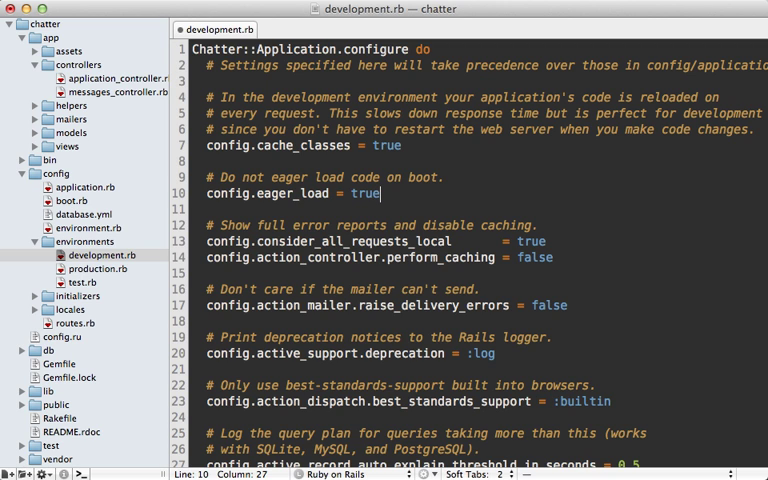
click(406, 145)
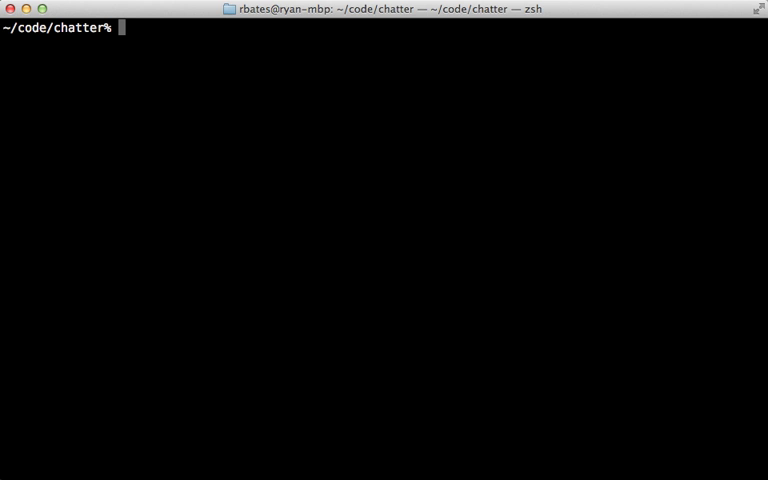
- Run repeat 2 (curl localhost:3000/messages/events &) to hit the events URL twice concurrently
text(repeat 2 (curl localhost:3000/messages/events &))
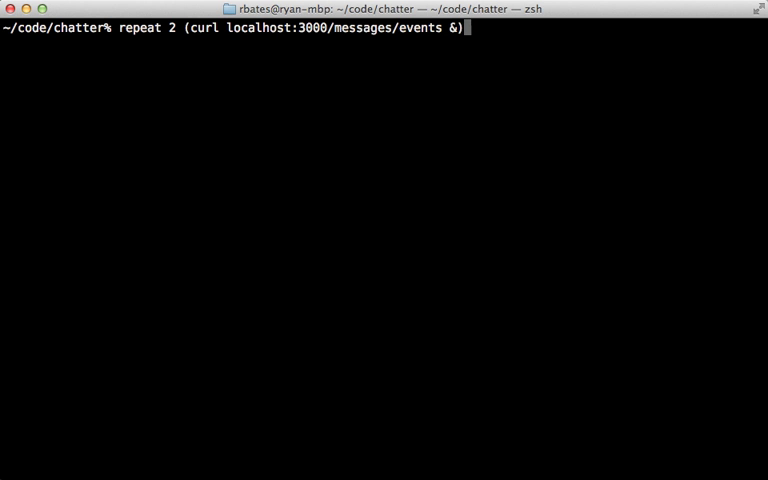
key(Return)
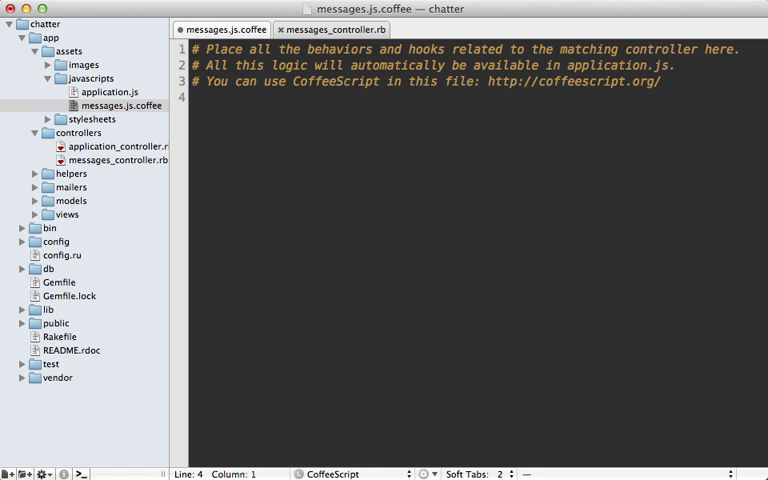
- Create source = new EventSource('/messages/events') in messages.js.coffee
text(source = new)
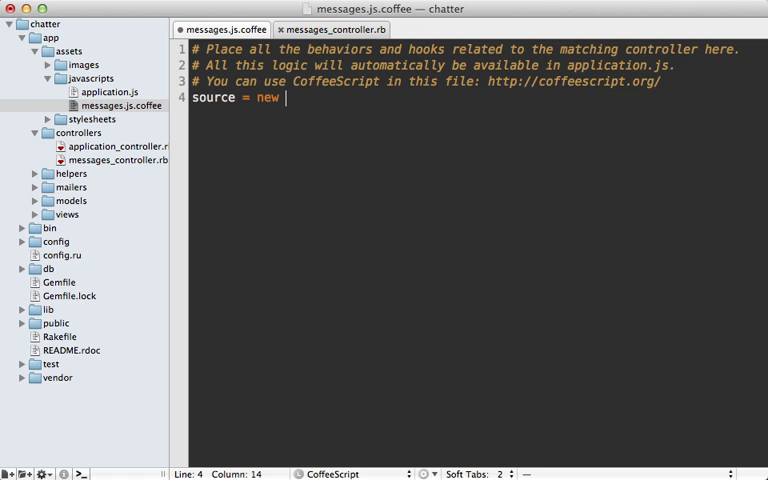
text(EventSource)
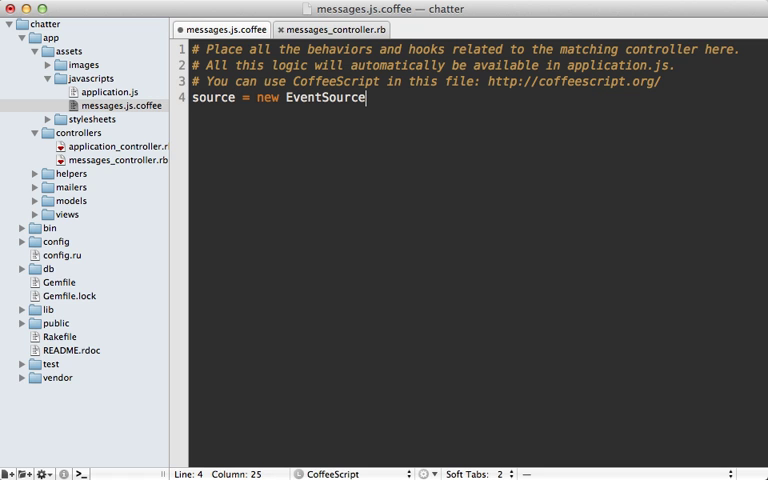
text(('/mes'))
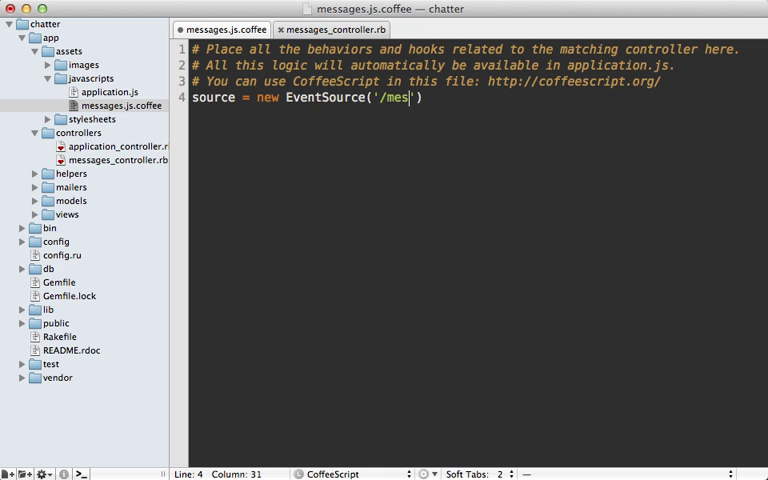
text(sages/event)
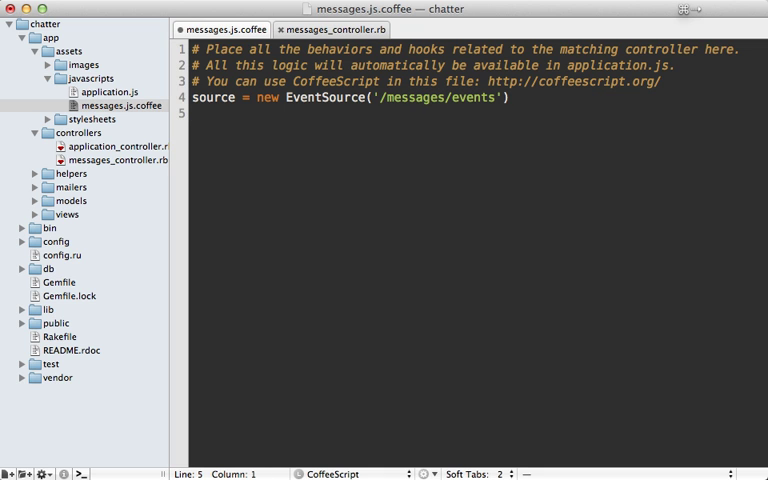
- Add source.addEventListener 'message', (e) -> alert e.data and return to the controller
text(source)
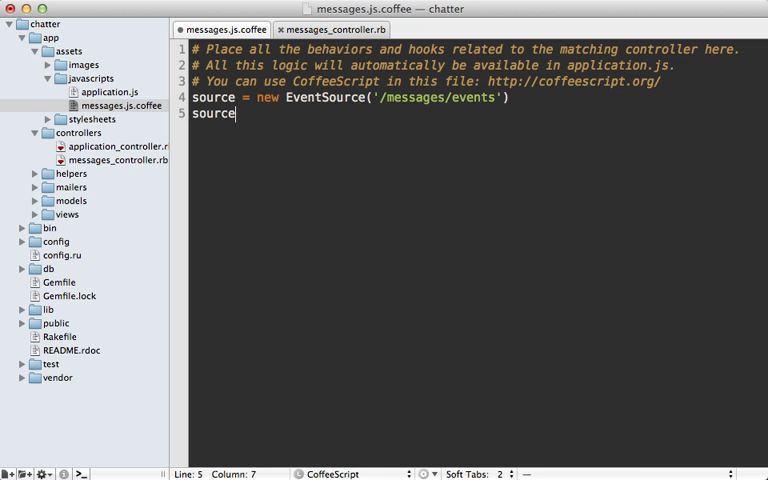
text(.addEvent)
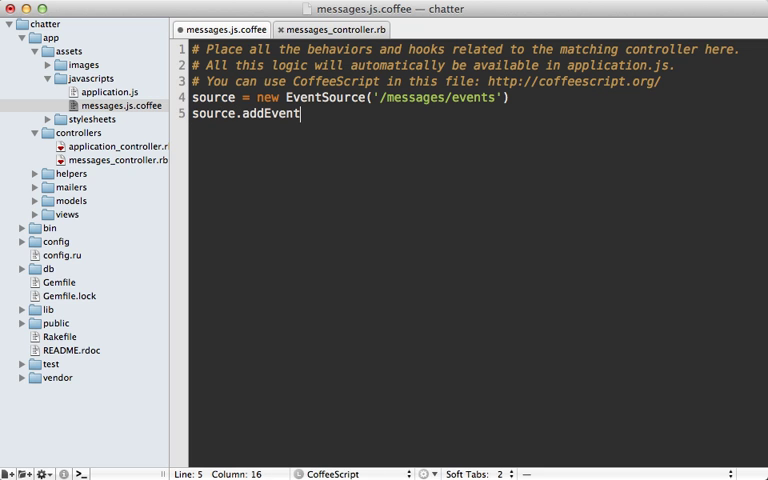
text(Listener)
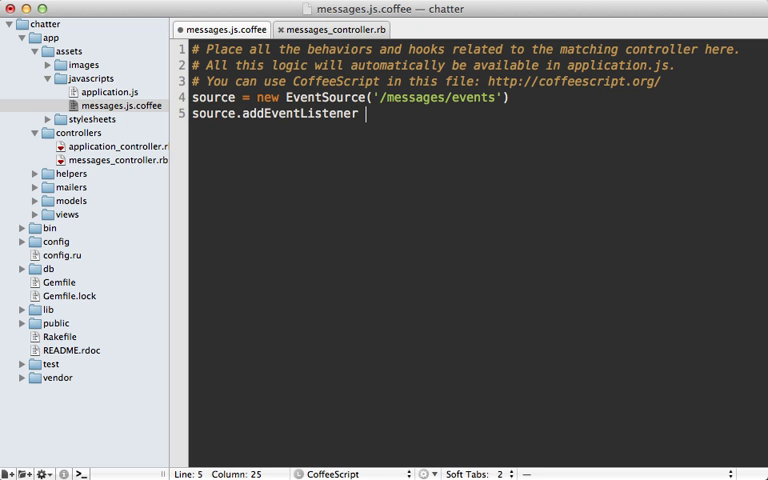
text('message')
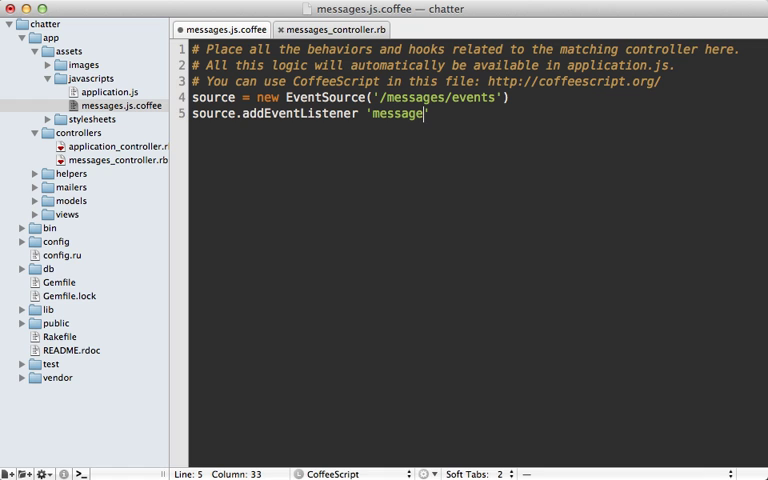
text(',)
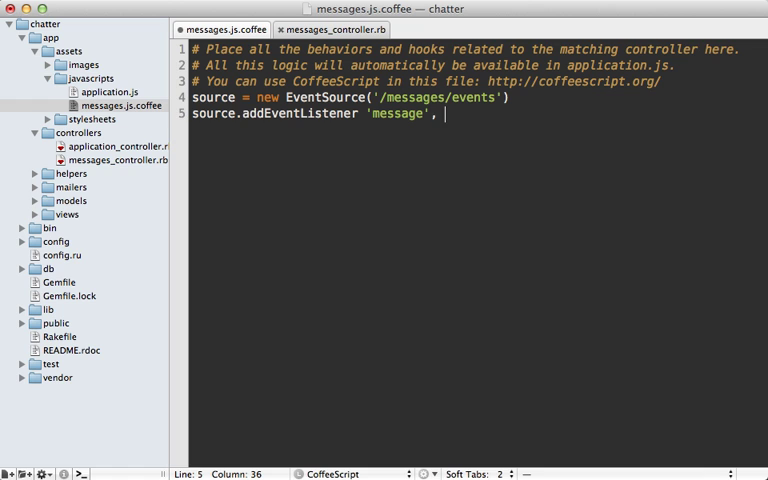
text(()
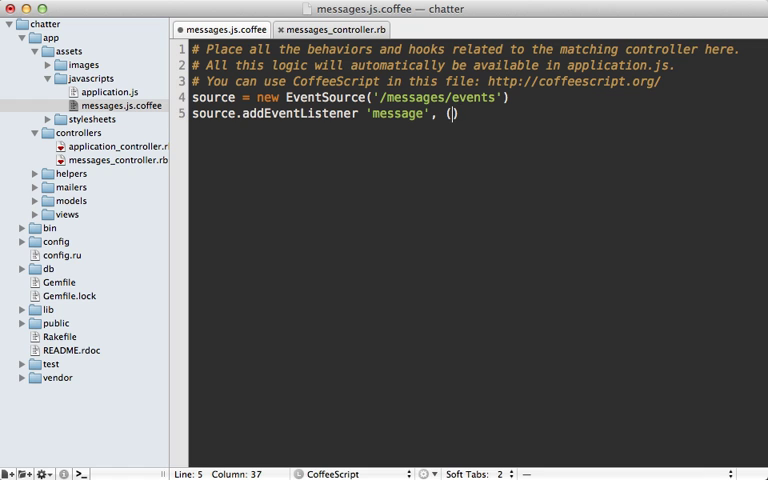
text(e) ->)
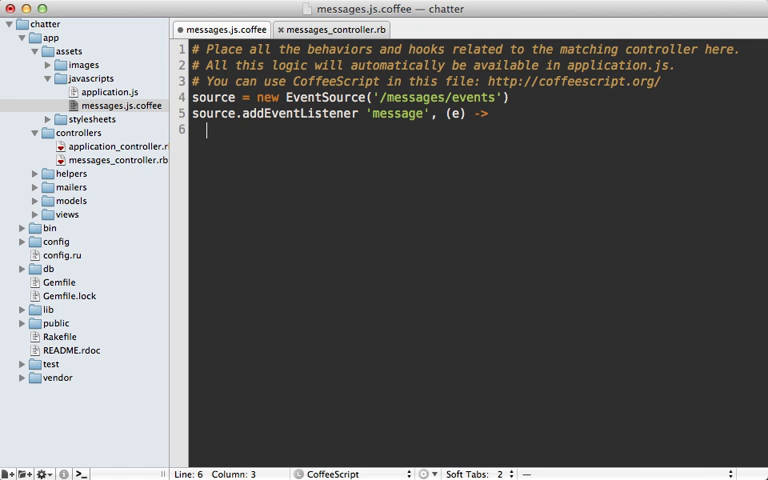
text(alert)
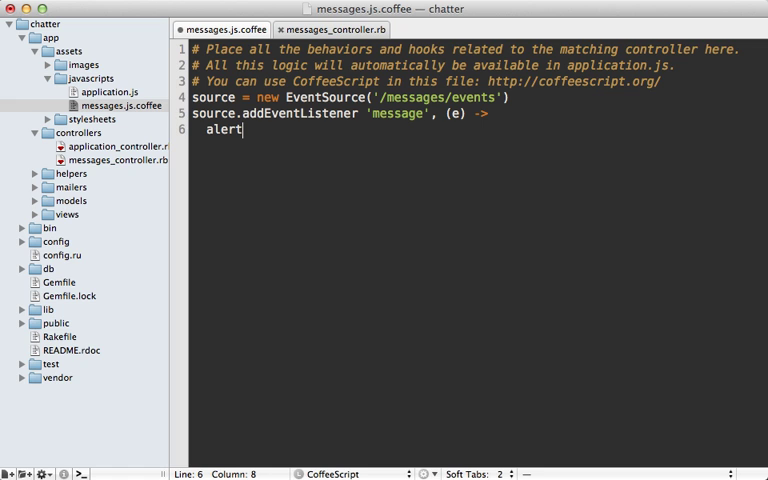
text(e.d)
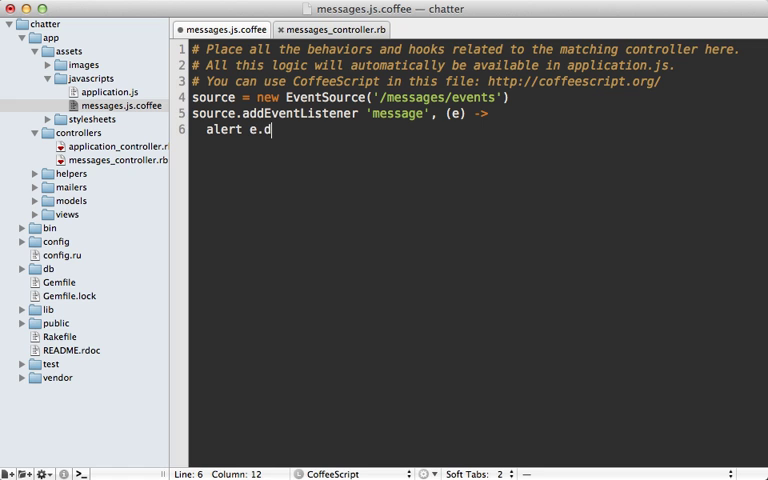
text(ata)
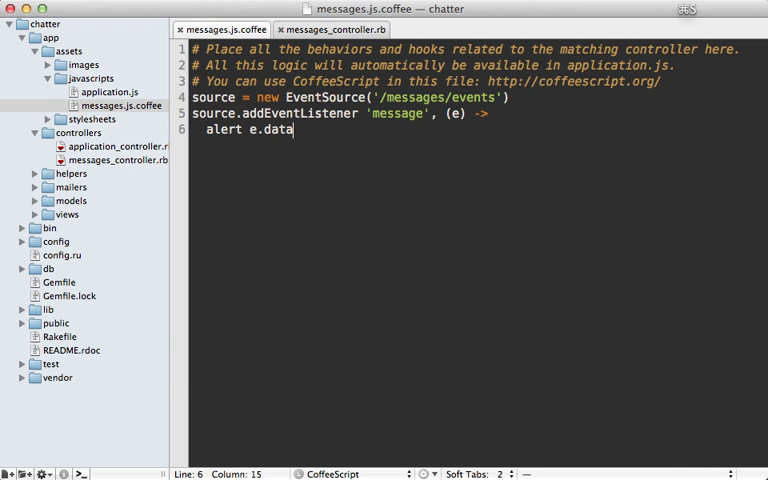
click(330, 29)
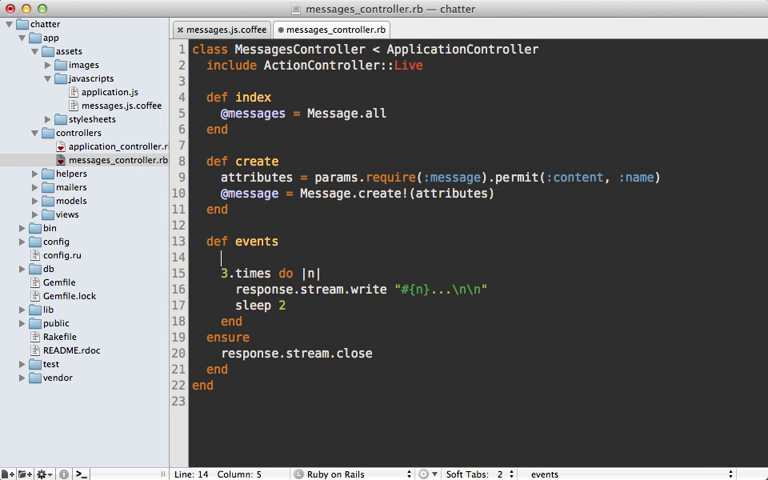
- Set response.headers["Content-Type"] = "text/event-stream" in the events action
text(response.headers["Content-Type)
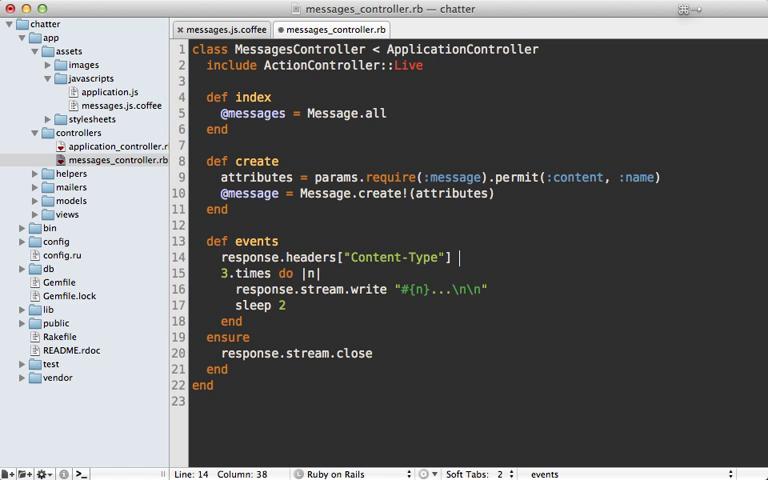
text(= "text/e)
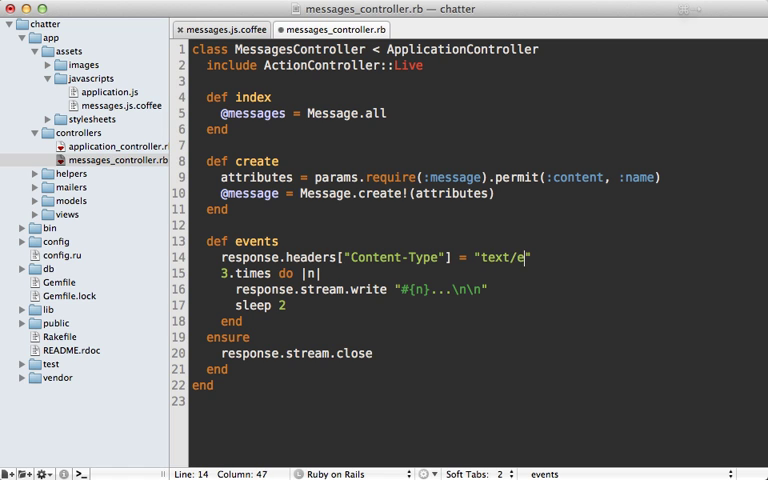
text(vent-stream)
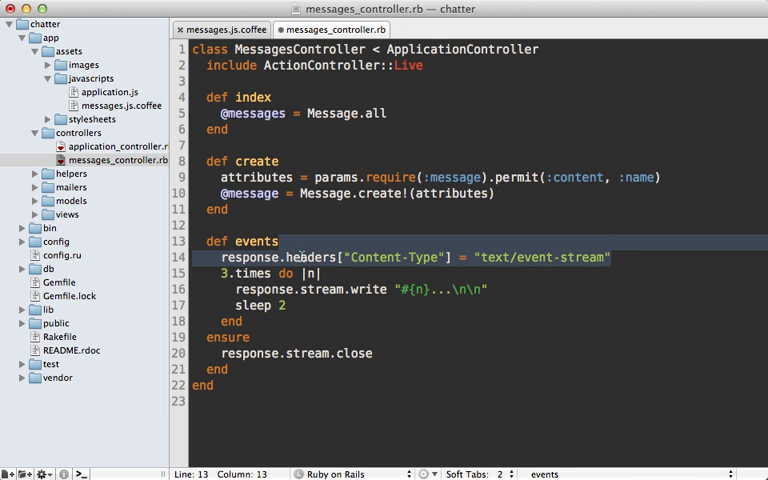
mouse_move(351, 311)
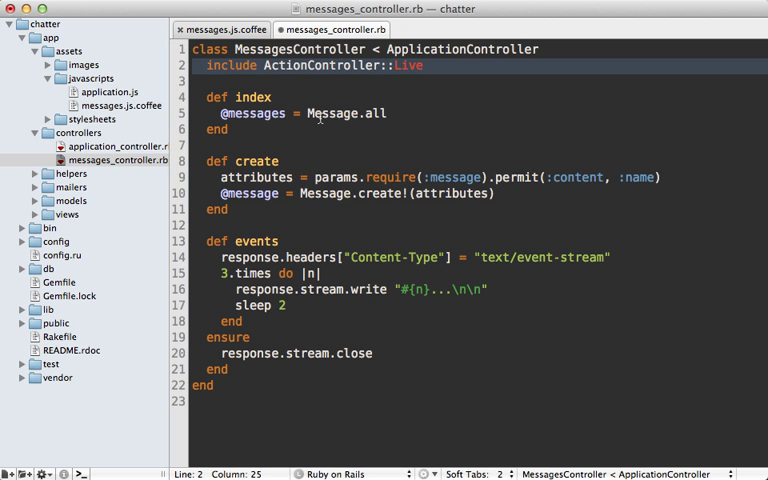
mouse_move(273, 313)
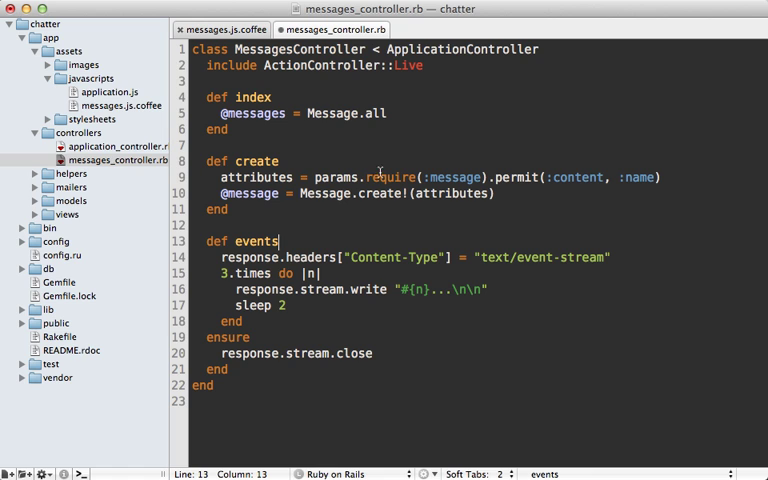
mouse_move(390, 247)
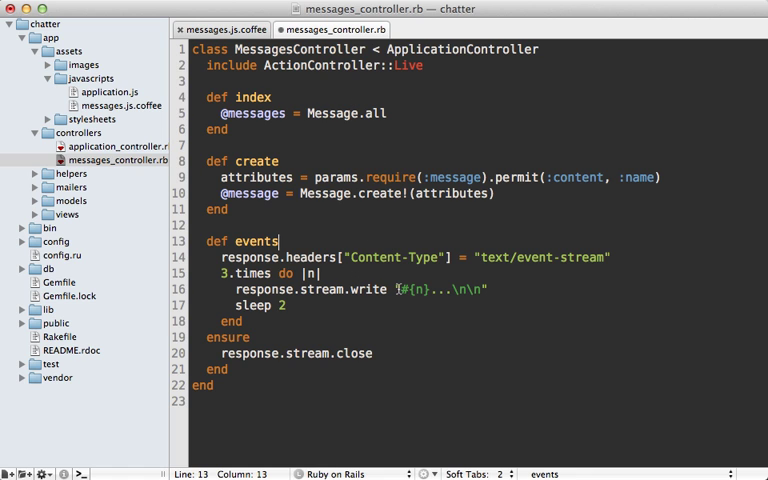
- Prefix each stream write with "data: " and end it with a blank line
text(data:)
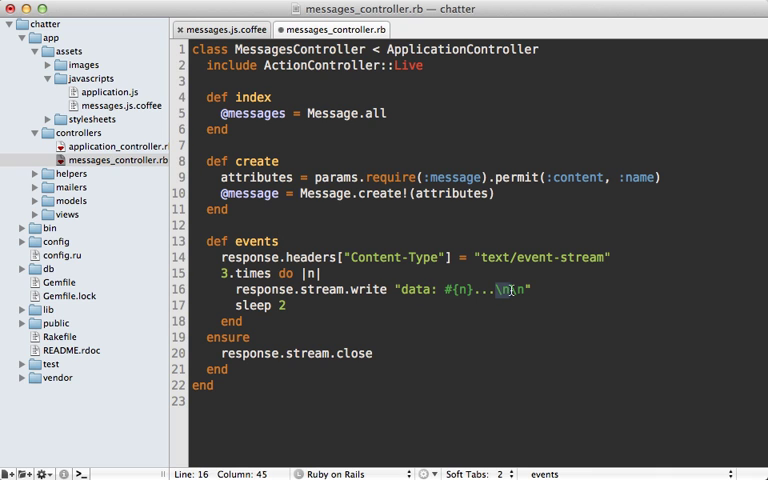
text(\n)
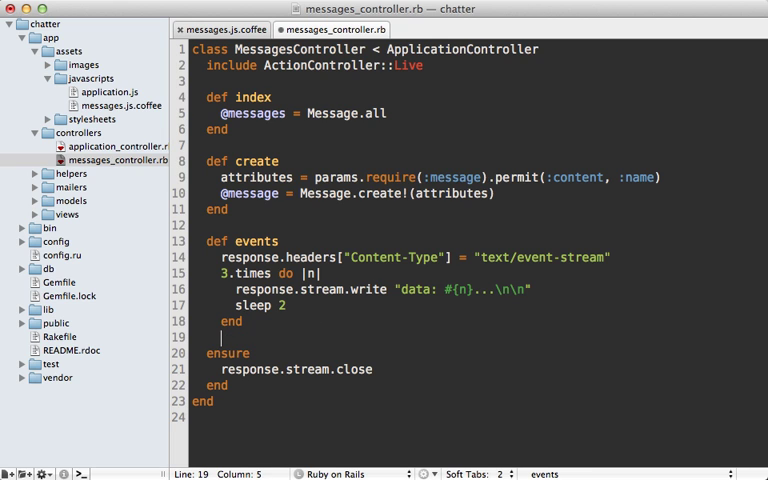
- Add rescue IOError that logs "Stream closed" via logger.info
text(rescue IOEror)
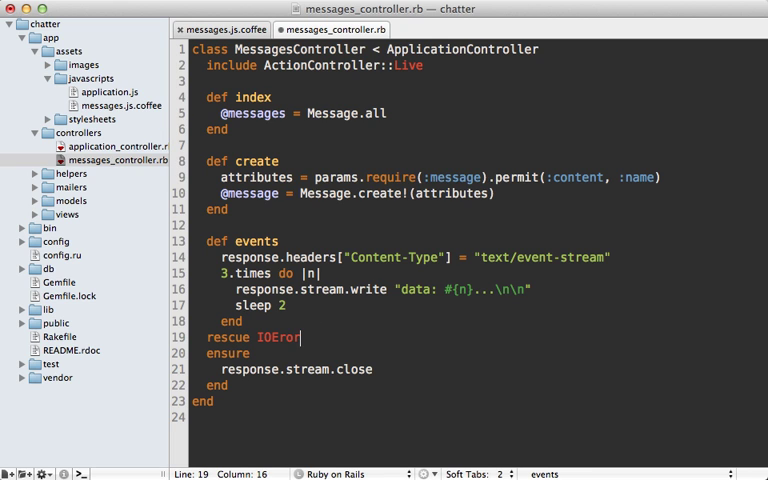
text(r)
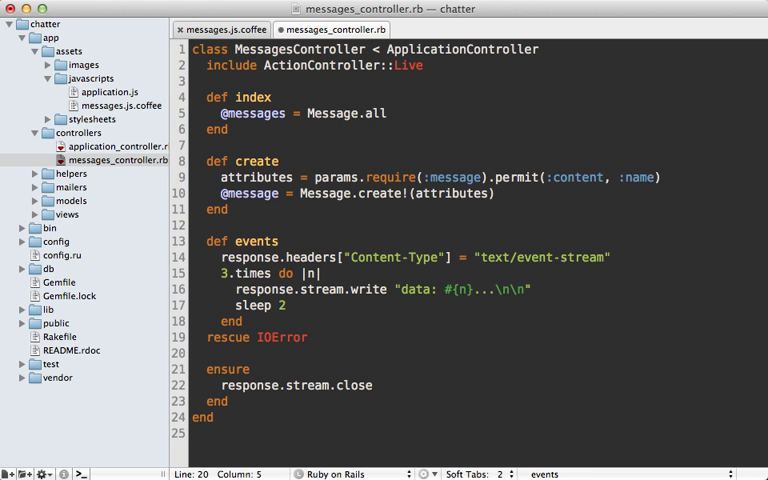
text(rail)
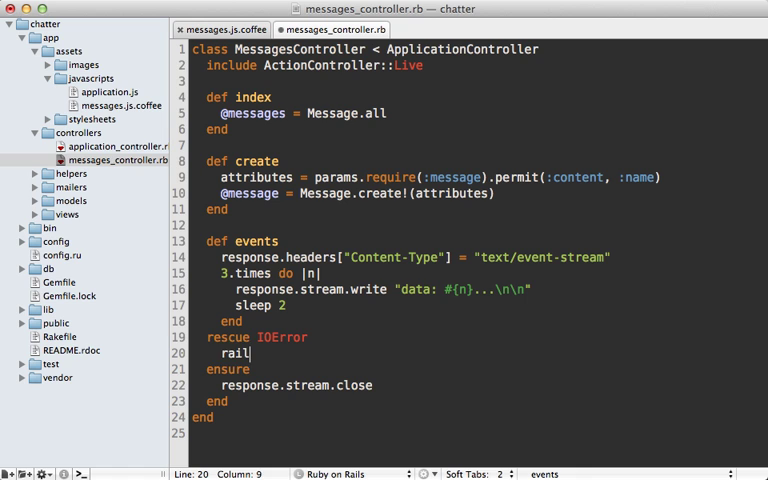
text(ogger.in)
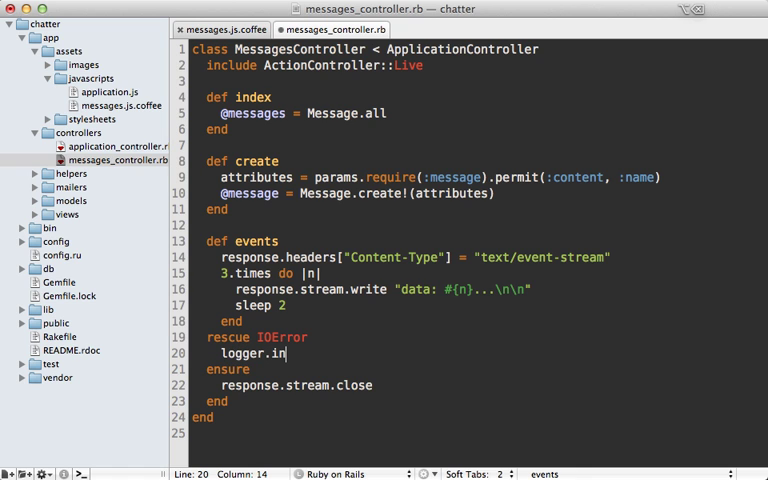
text(fo "Strea")
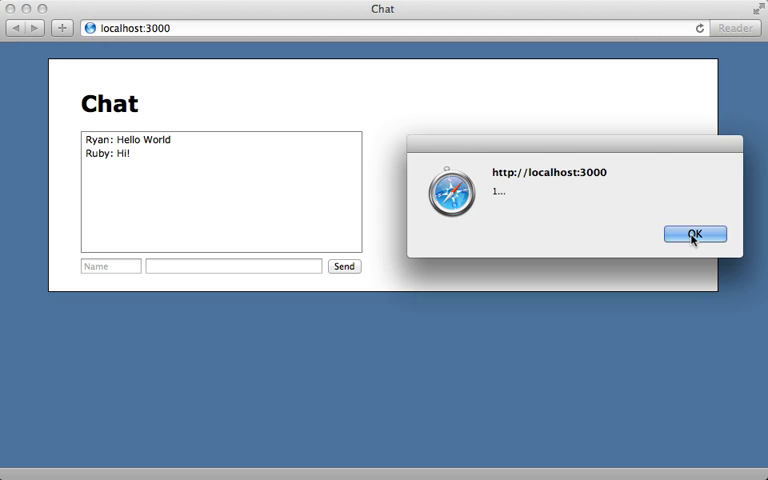
- Dismiss the 1... and 2... alerts, reload, and dismiss the new 1... alert
click(694, 233)
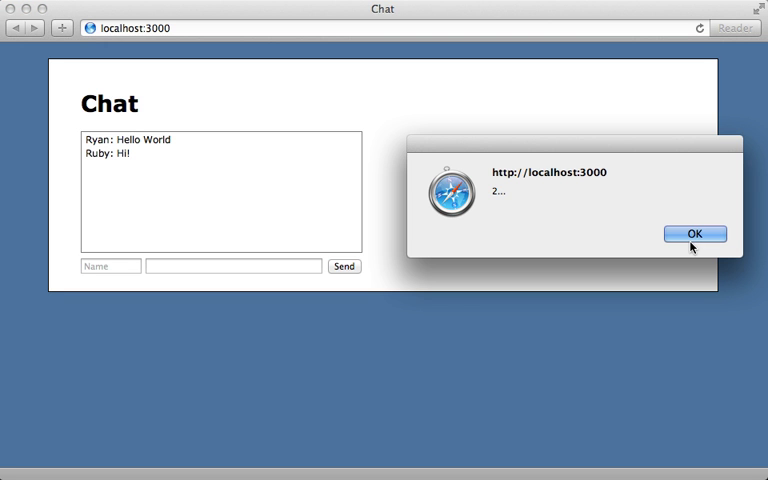
click(694, 233)
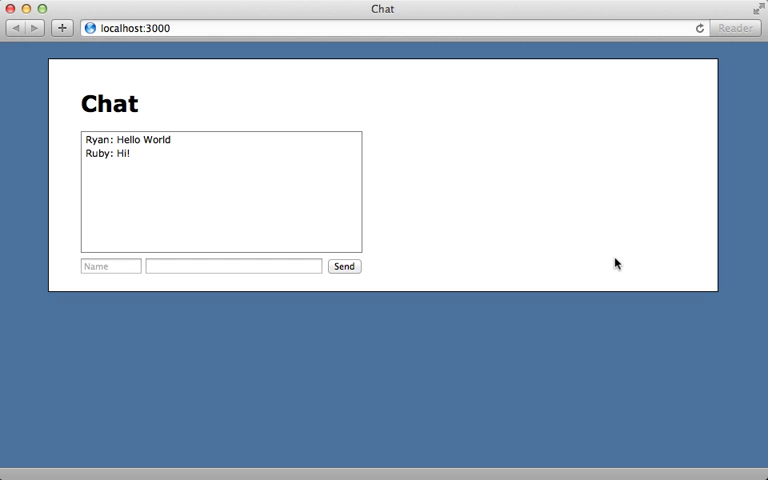
mouse_move(654, 246)
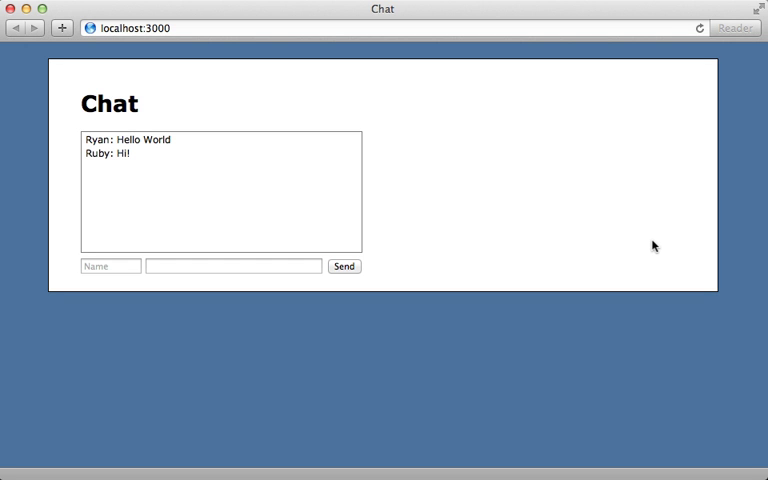
click(344, 266)
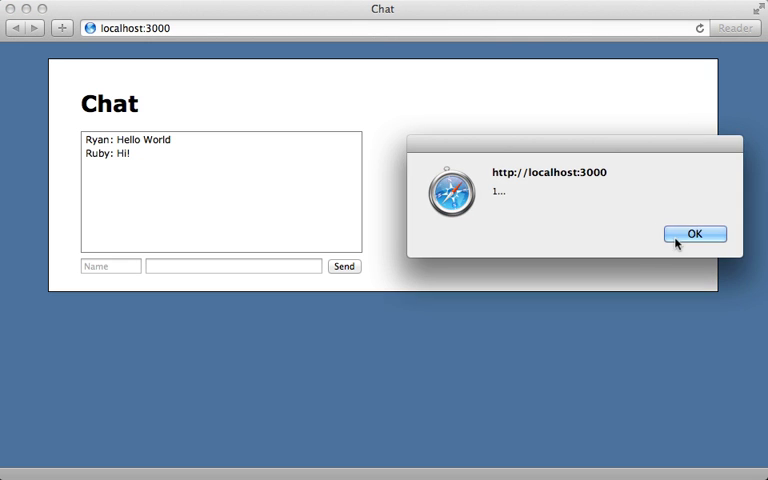
click(694, 233)
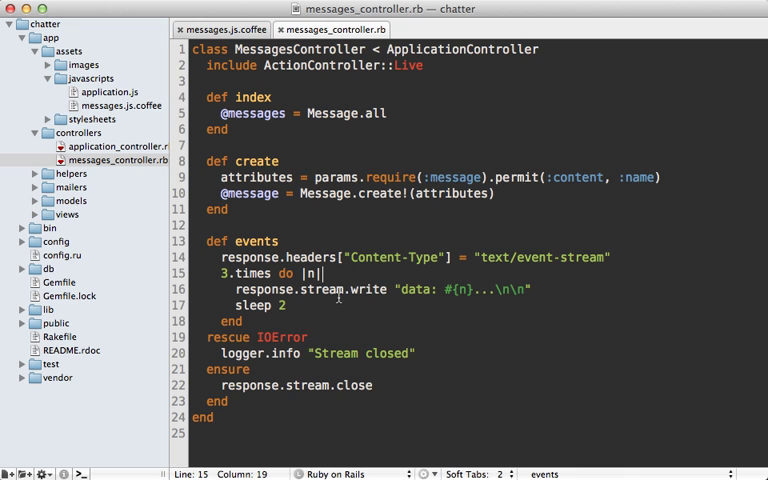
- Stream each new Message since start as "data: #{message.to_json}\n\n" and set start = message.created_at
text(Message.where('created_at > ?', start)
text(start = Time.zone.now)
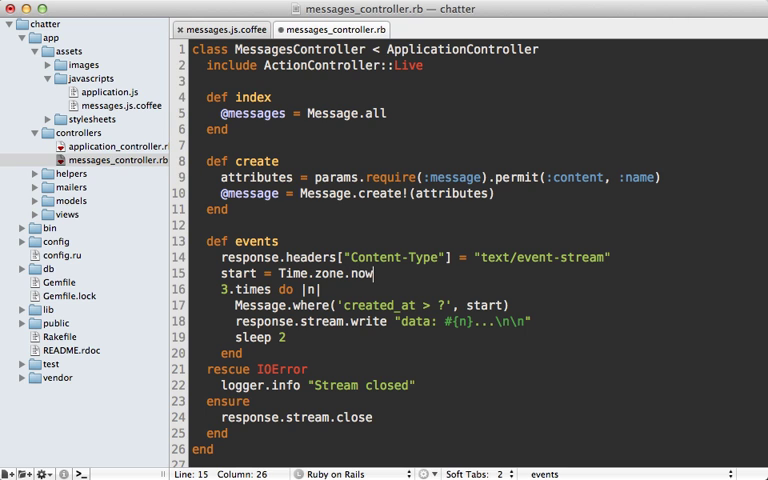
text(.each do |message|)
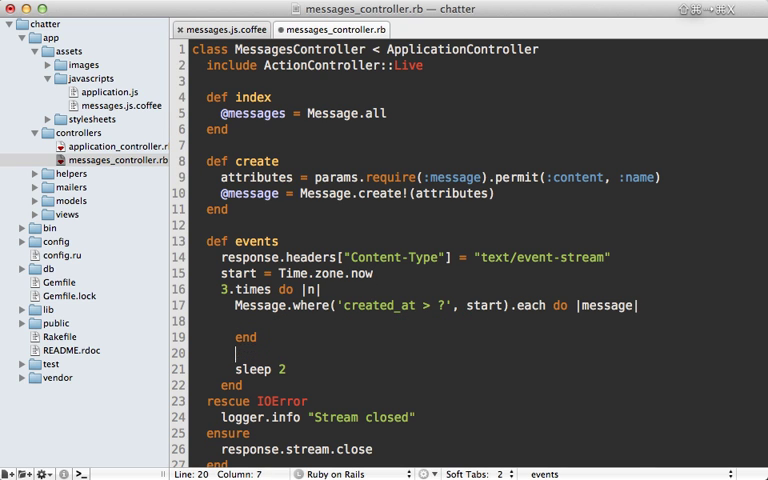
text(response.stream.write "data: #{}...\n\n")
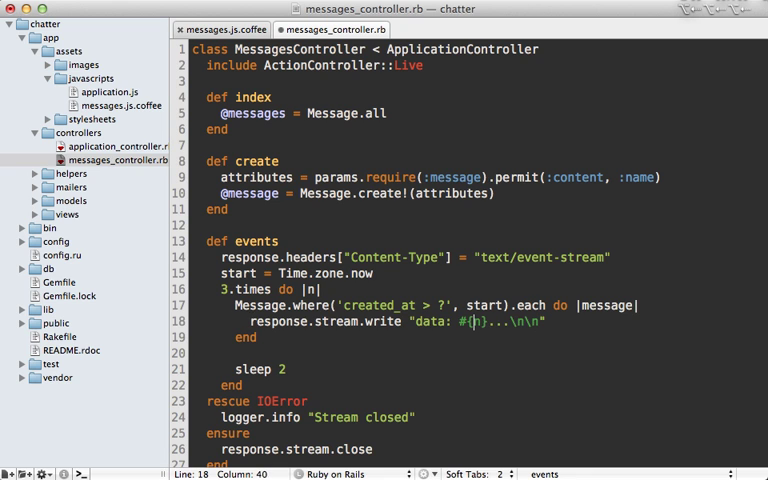
text(message.to_)
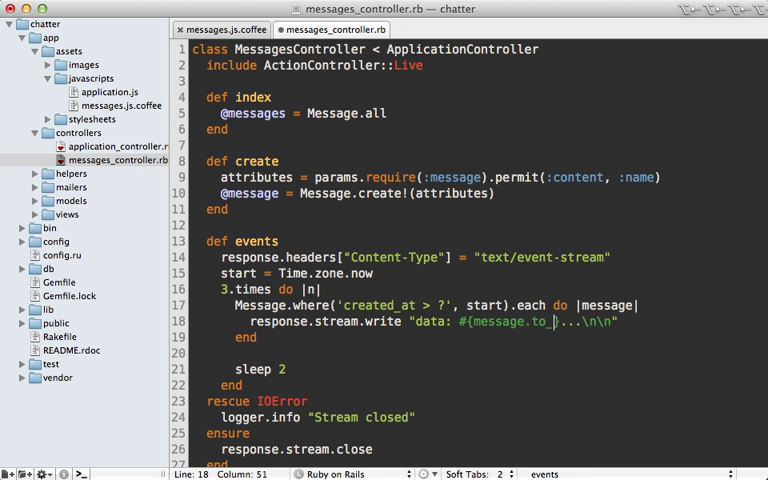
text(json)
text(start =)
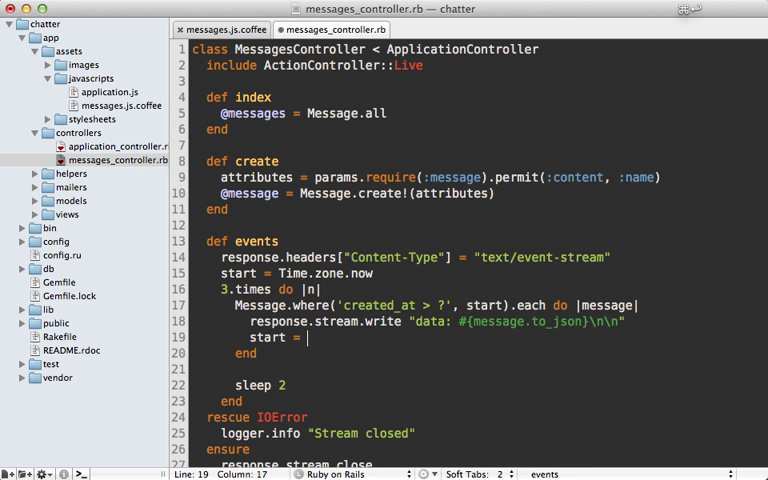
text(message.created_at)
click(260, 289)
text(10)
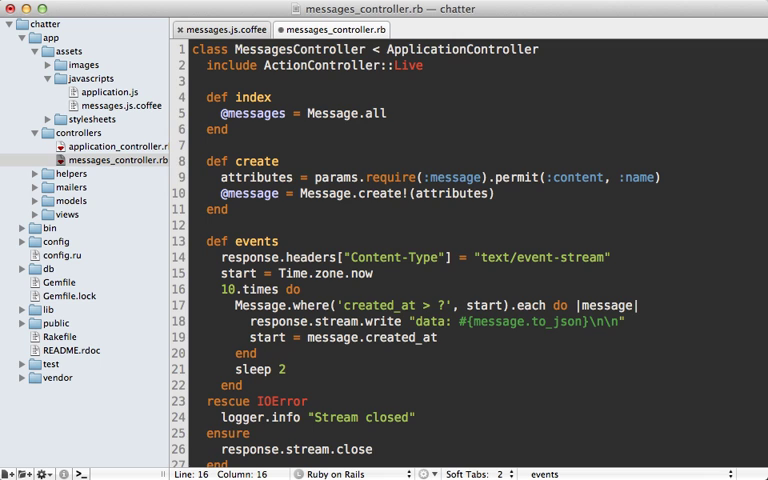
scroll(down, 3)
text(e)
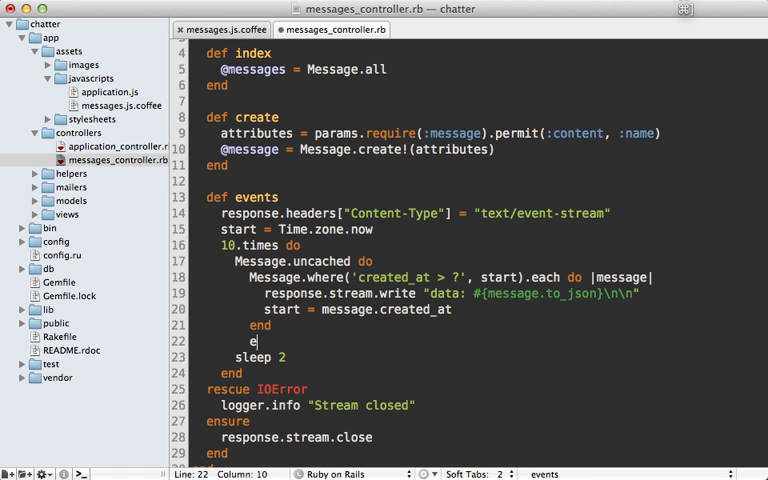
- Replace alert e.data with message = $.parseJSON(e.data).message in messages.js.coffee
click(220, 29)
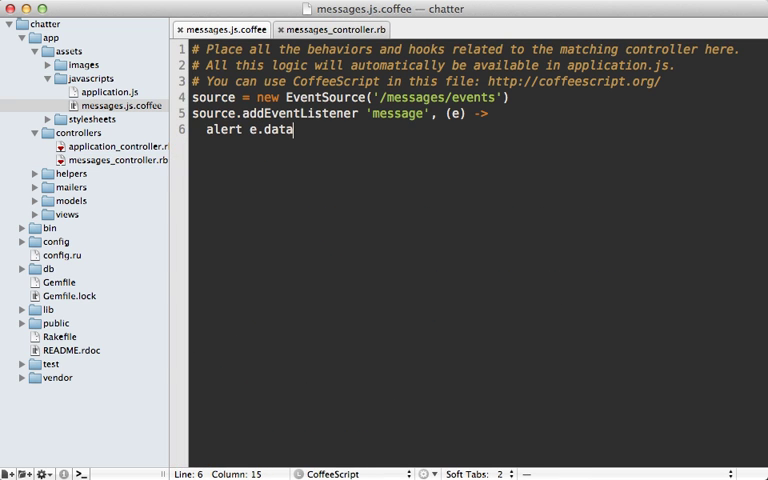
key(BackSpace)
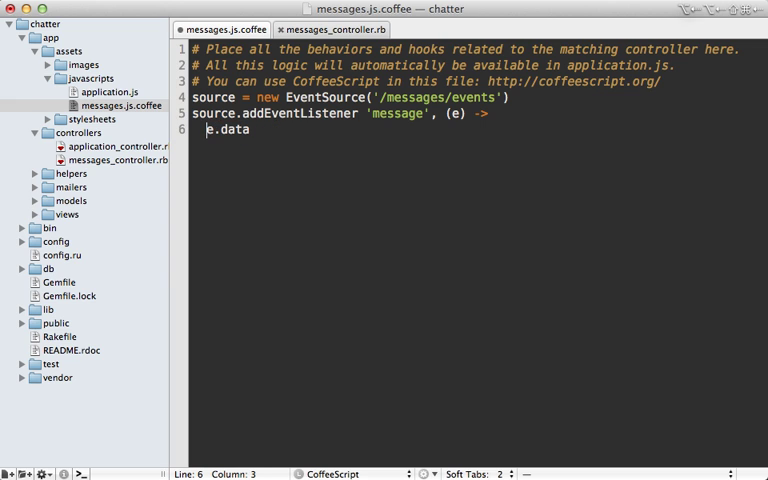
text($.parseJSON)
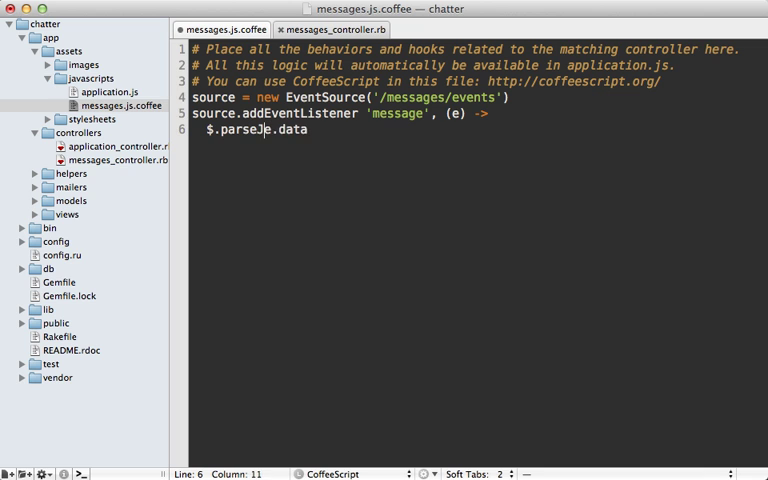
text(SON(e.data).message)
text($)
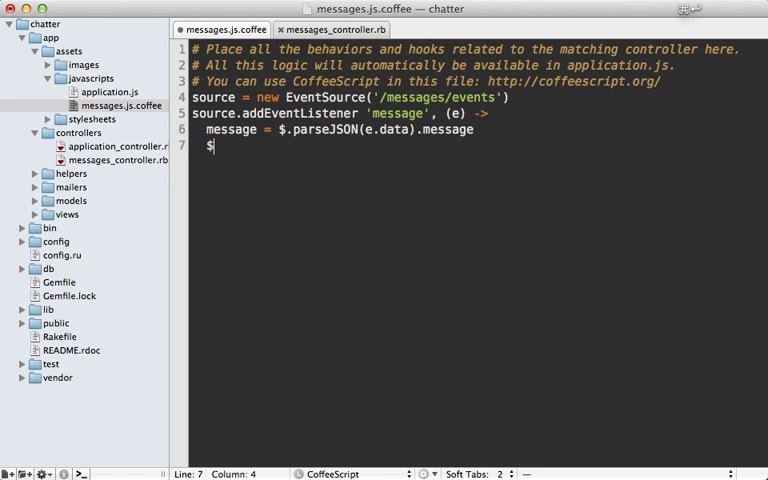
- Append "#{message.name}: #{message.content}" to $('#chat') for each event
text(('#chat'))
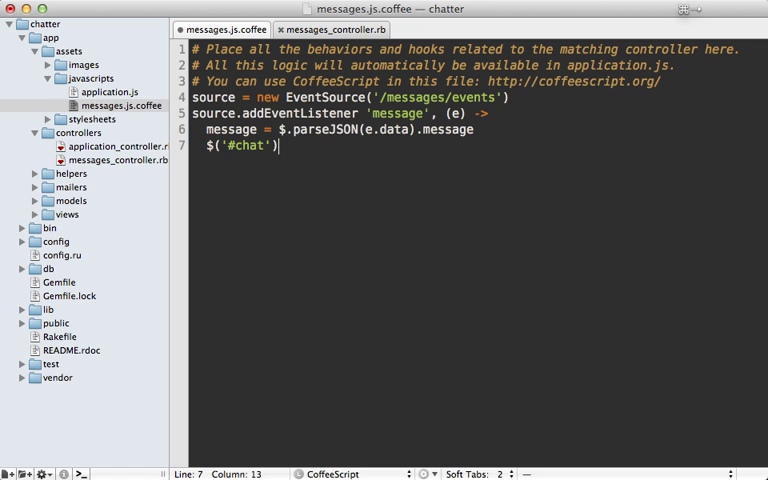
text(.append(""))
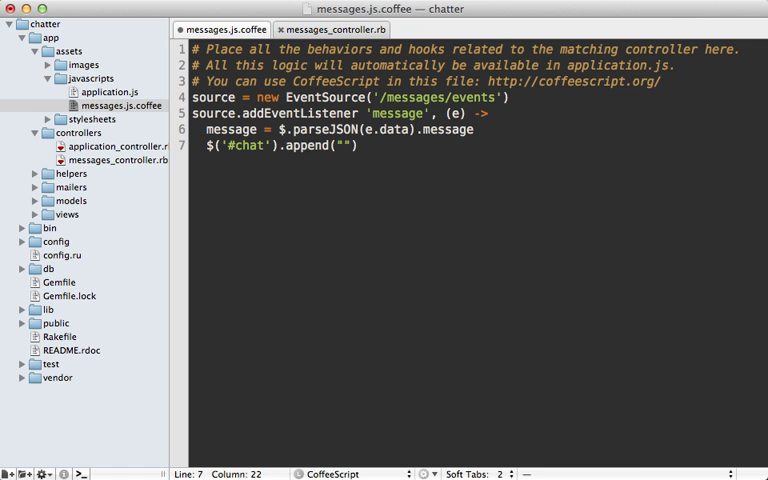
text(#{message.name})
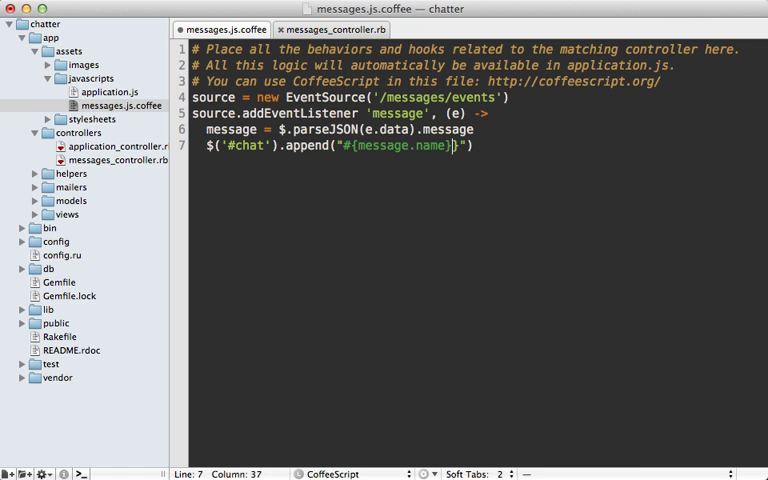
text(:)
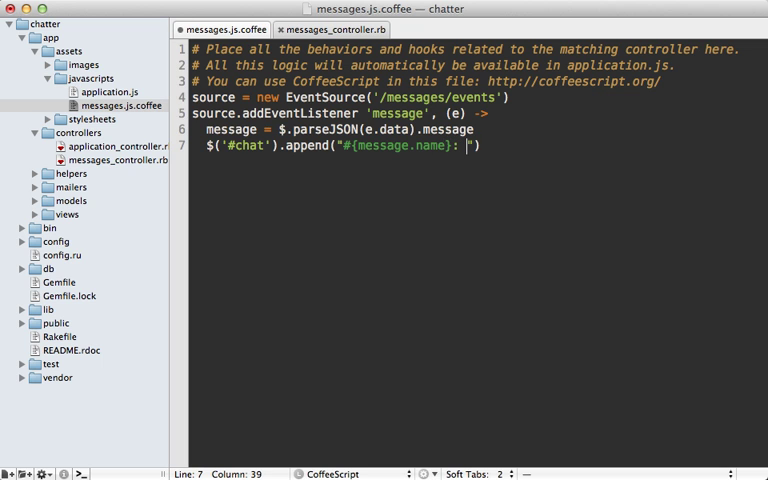
text(#{message.content})
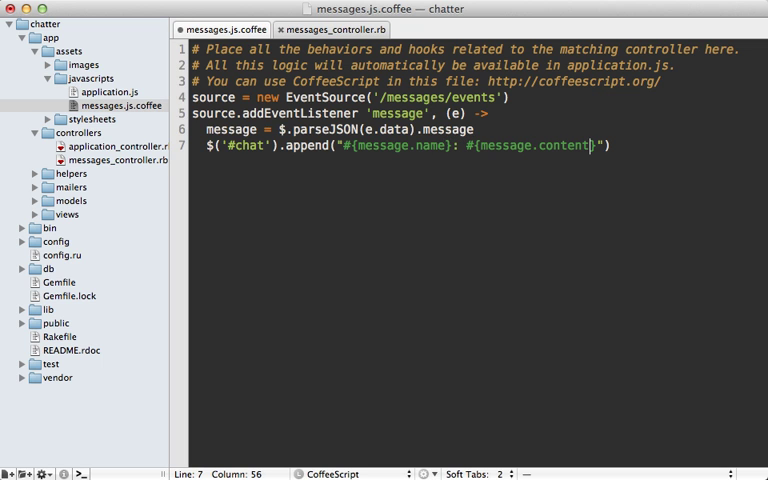
click(337, 145)
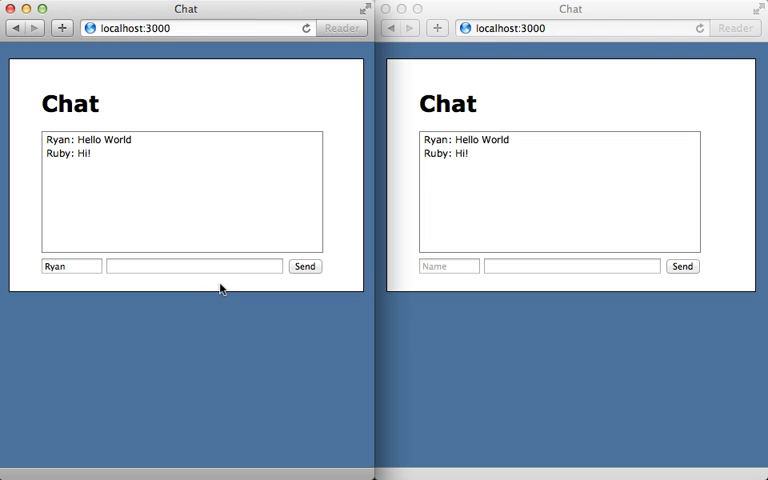
mouse_move(446, 205)
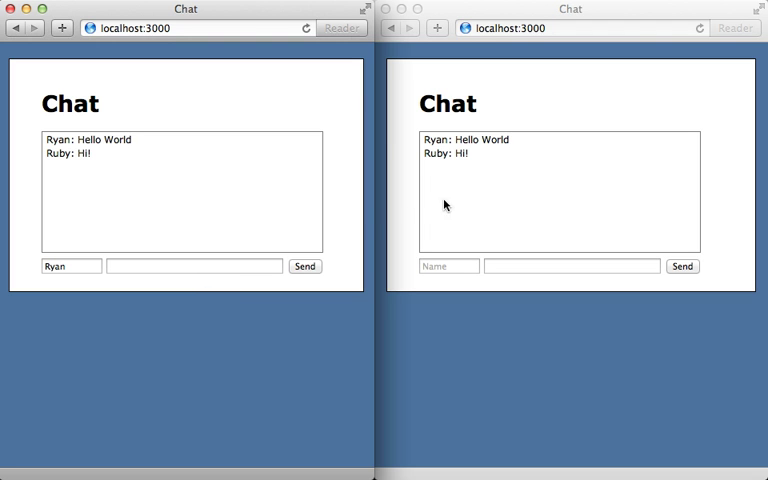
- Send a Testing message from Ryan's chat window
text(Test)
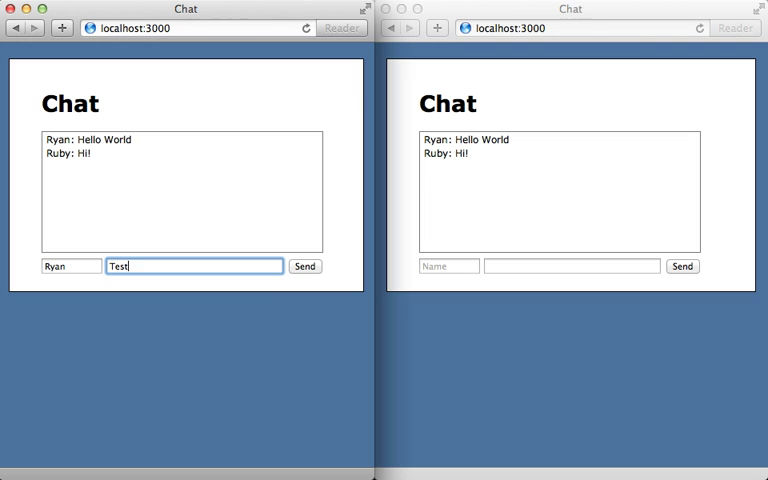
click(305, 266)
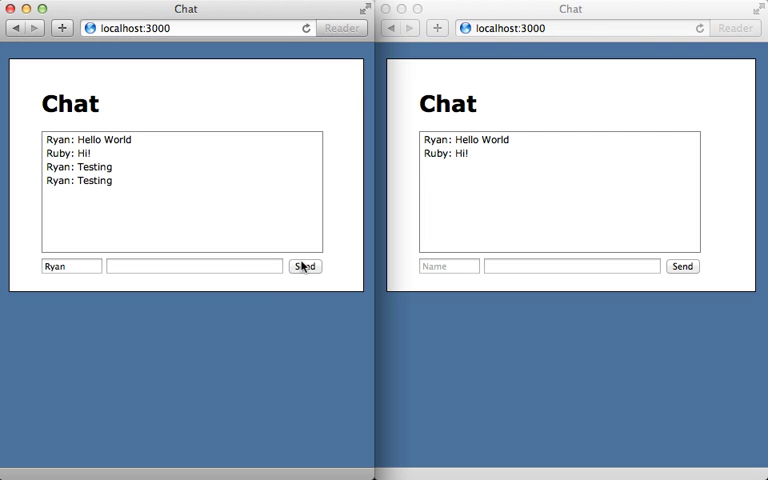
click(305, 266)
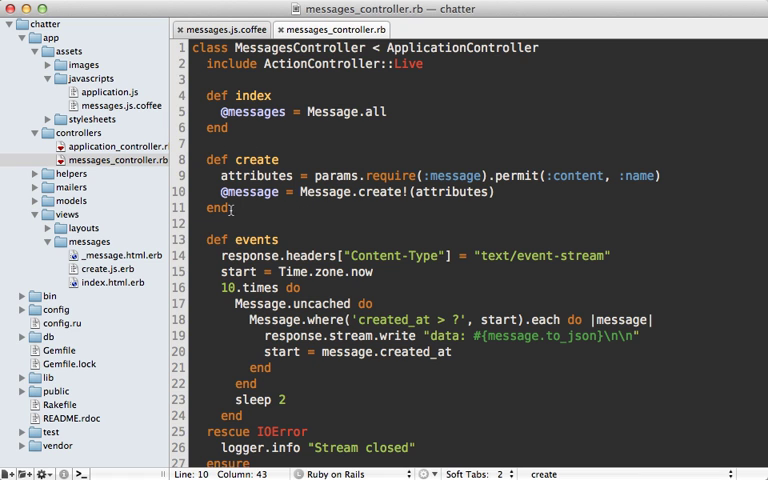
- Expand views > messages in the project drawer to show the message templates
click(104, 268)
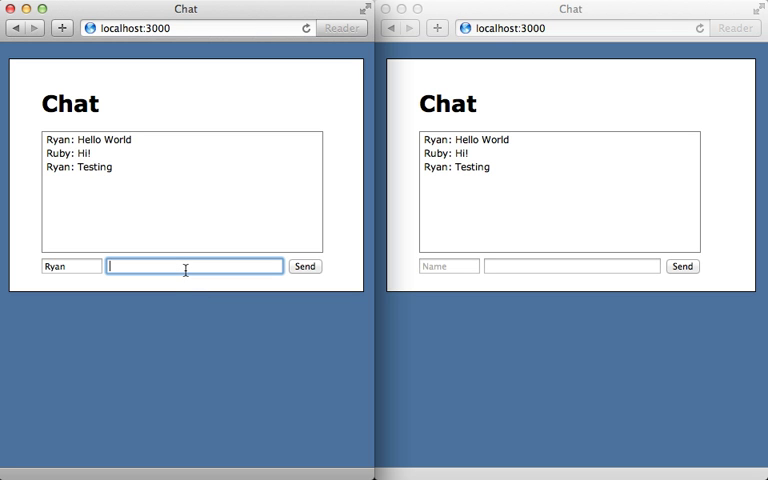
- Send a test 2 message from Ryan's chat window
text(test 2)
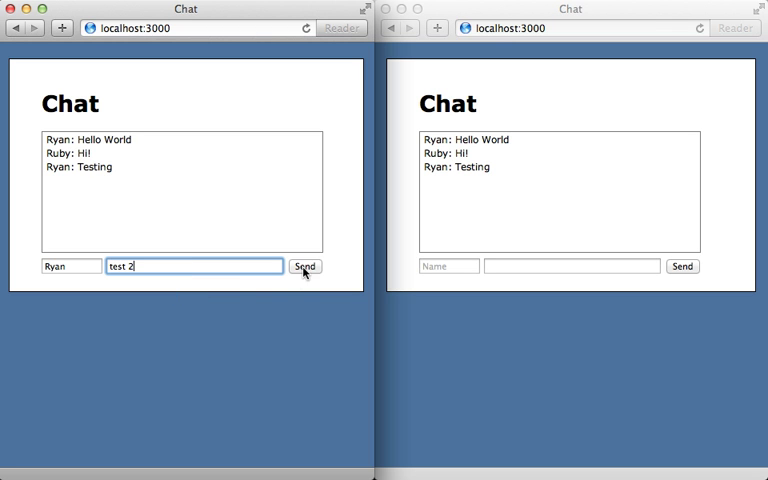
click(305, 266)
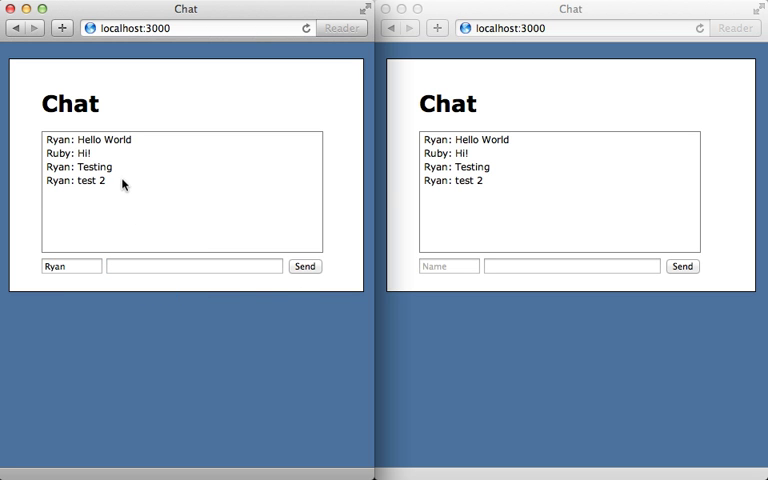
mouse_move(518, 188)
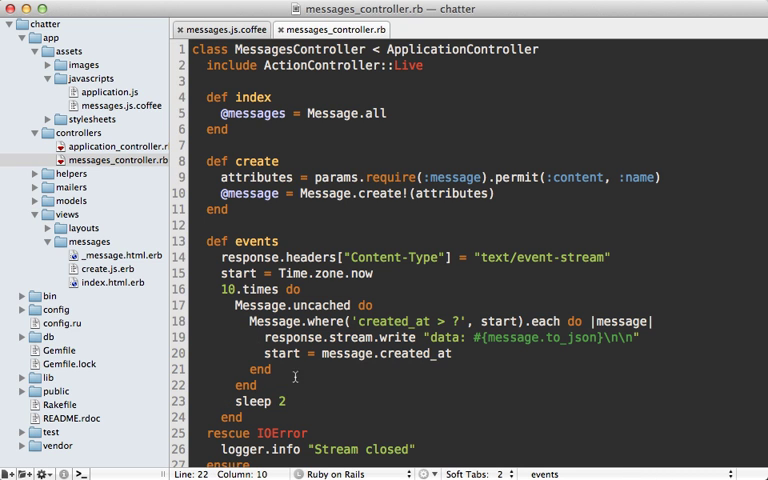
mouse_move(277, 380)
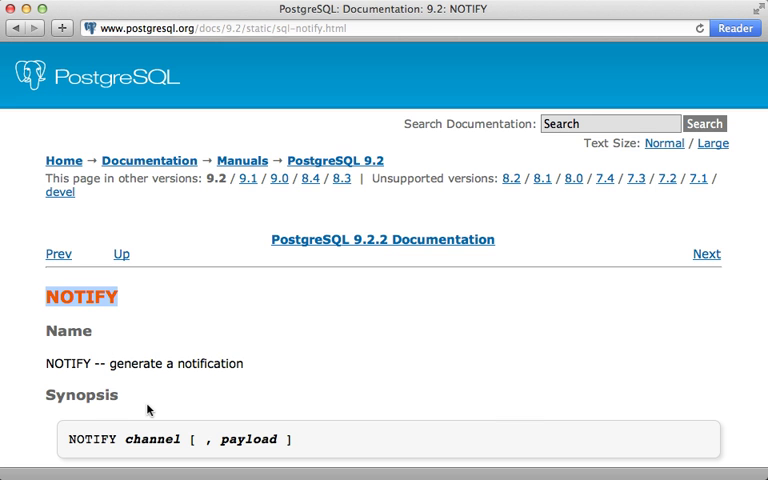
- Scroll to the NOTIFY description and highlight the NOTIFY command word
scroll(down, 3)
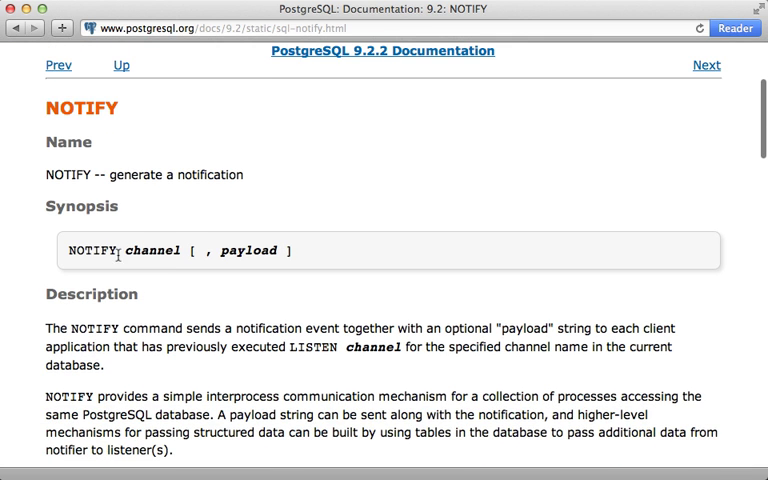
double_click(152, 250)
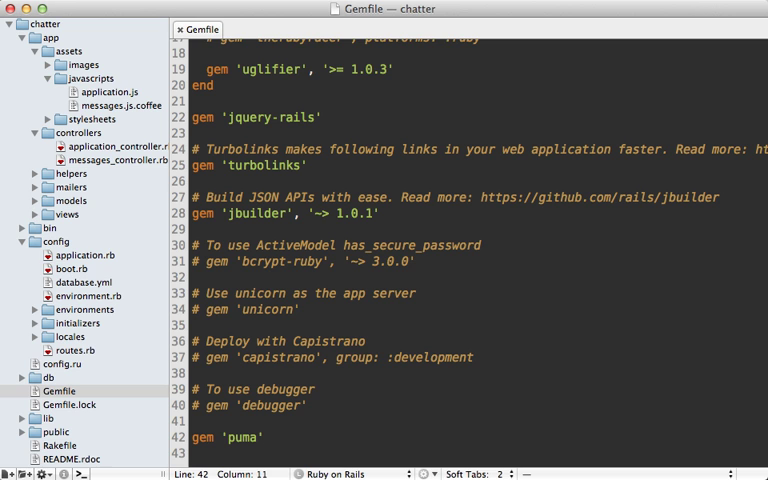
- Add gem 'redis' to the Gemfile and create config/initializers/redis.rb with $redis = Redis.new
text(gem 'redis')
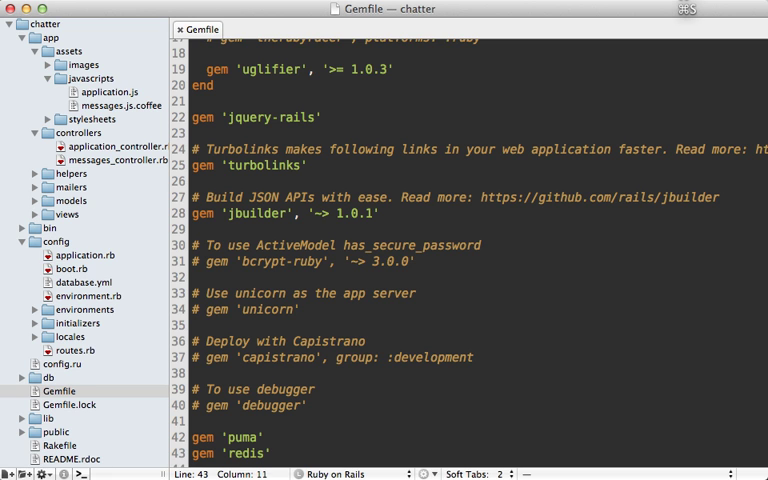
right_click(75, 322)
text($redis = Redis.new)
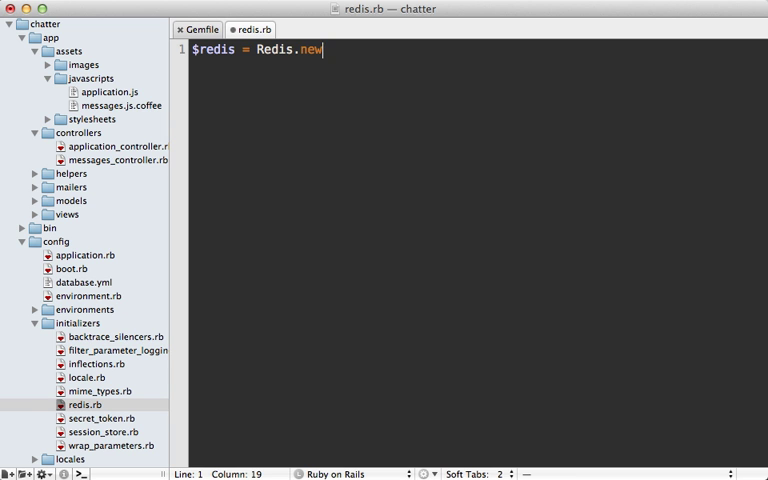
click(114, 160)
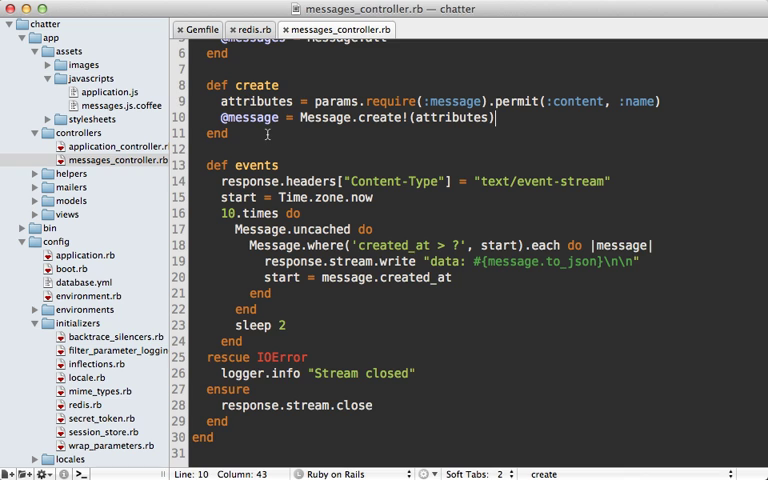
text($pu)
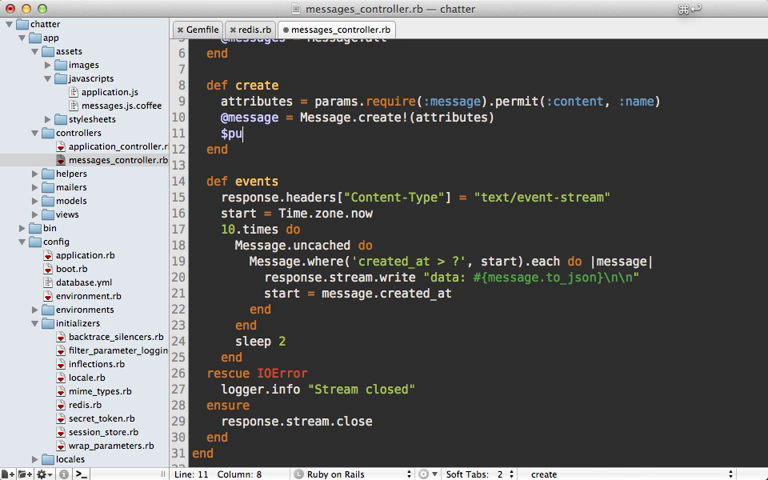
text(redis.publish())
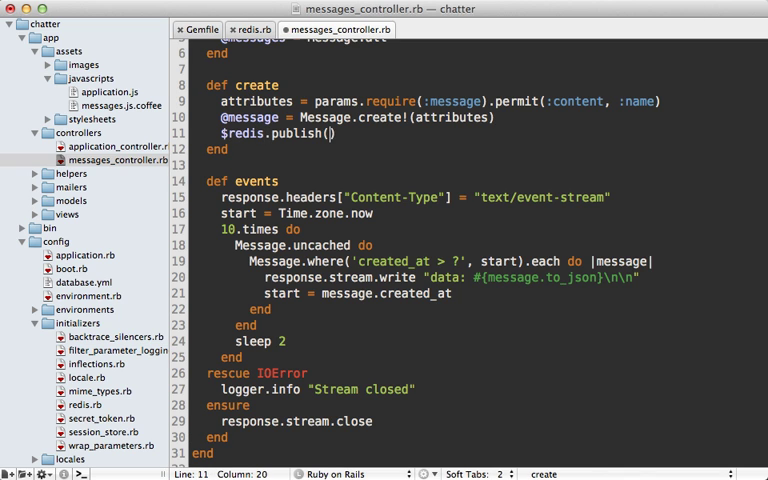
text('messages.create')
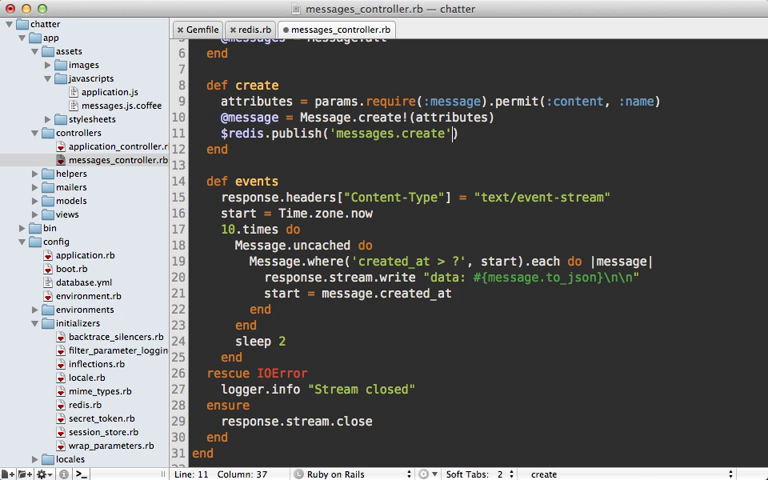
text(, @message.to_json)
click(475, 229)
text($)
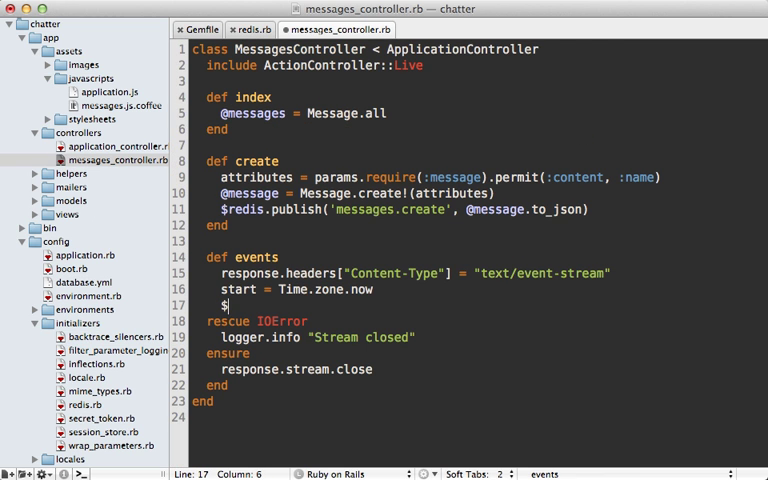
- Create a new Redis connection in events and subscribe it to the 'messages.create' channel
text(redis.subscribe)
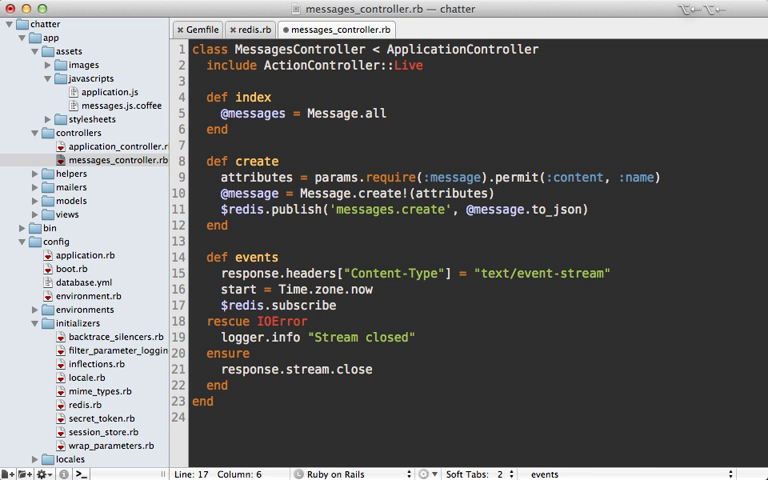
text(redis =)
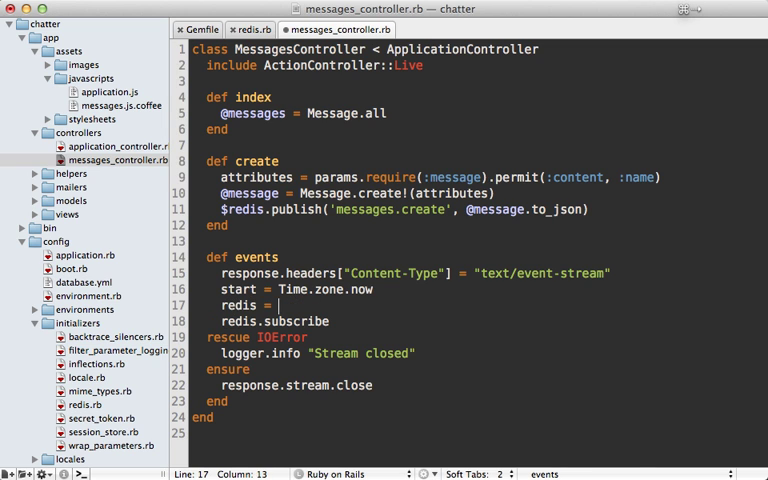
text(Redis.new)
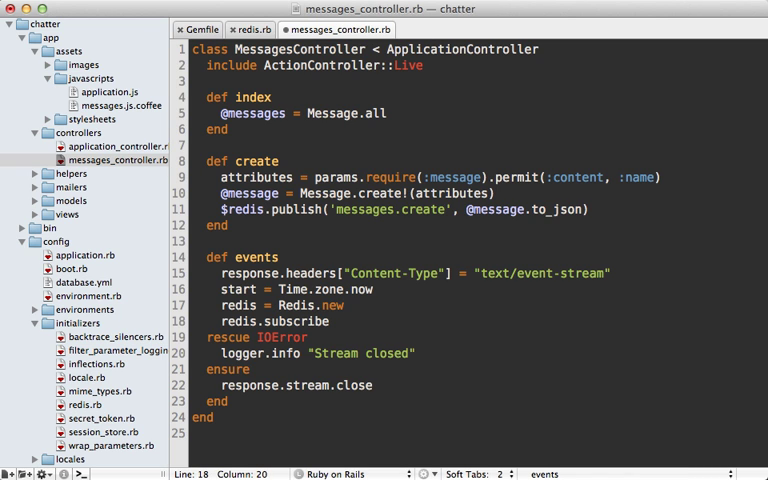
text(())
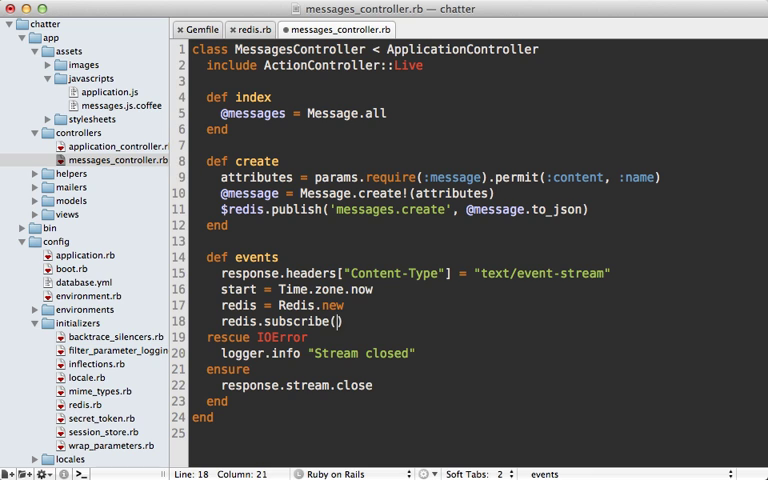
text('messages.create)
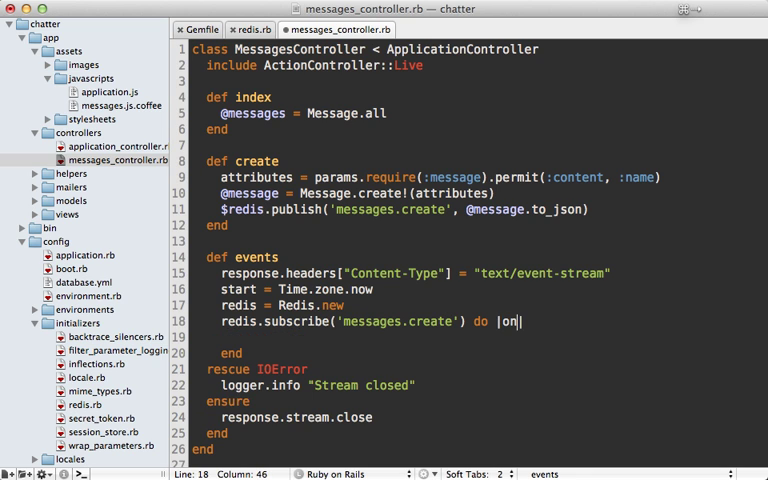
- In an on.message block, write "data: #{data}\n\n" to response.stream for each message
text(on.message)
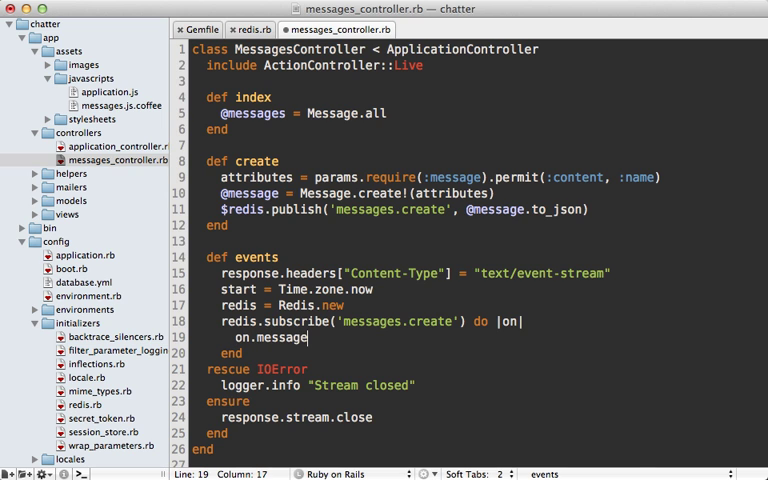
text(do |variable|)
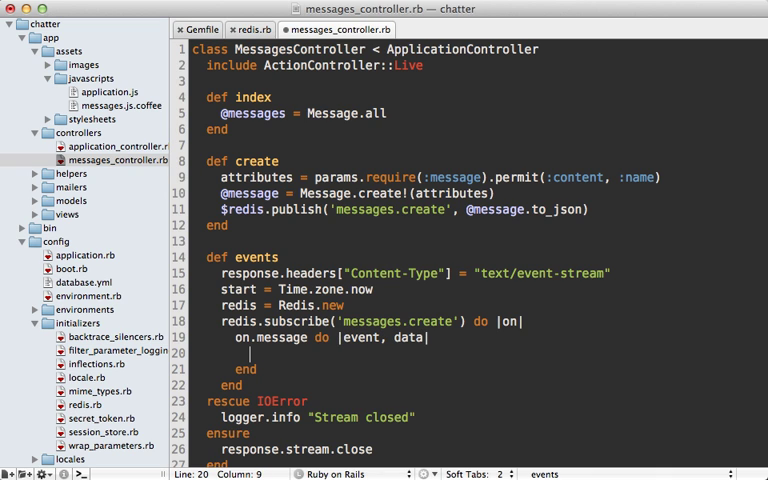
text(response.stream.)
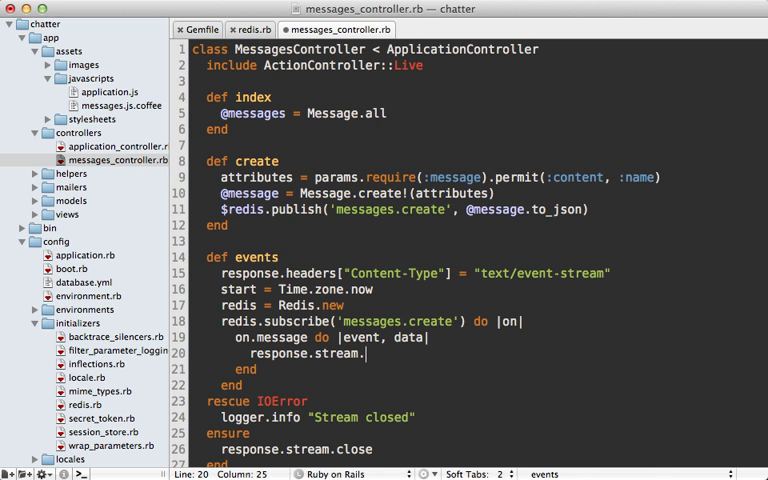
text(write("data"))
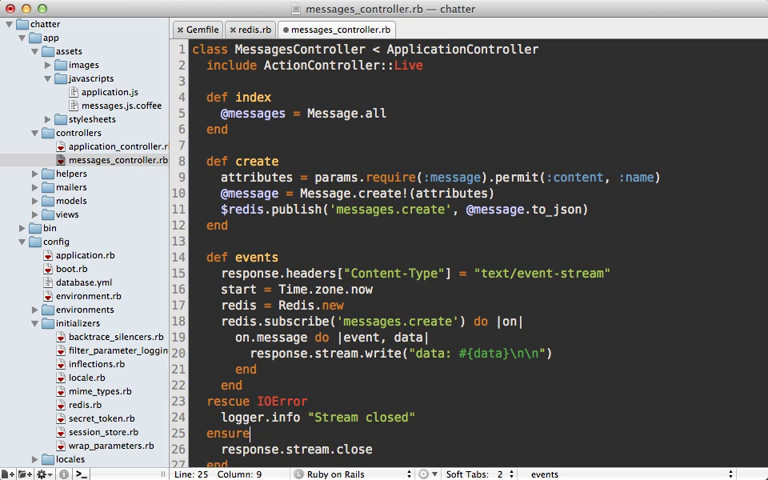
text(rei)
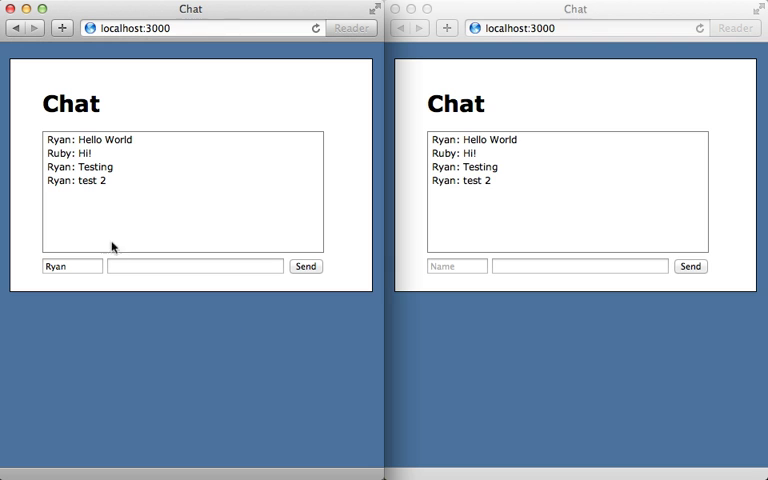
- Send a 'test 3' chat message from the left window so it appears in both windows
click(195, 266)
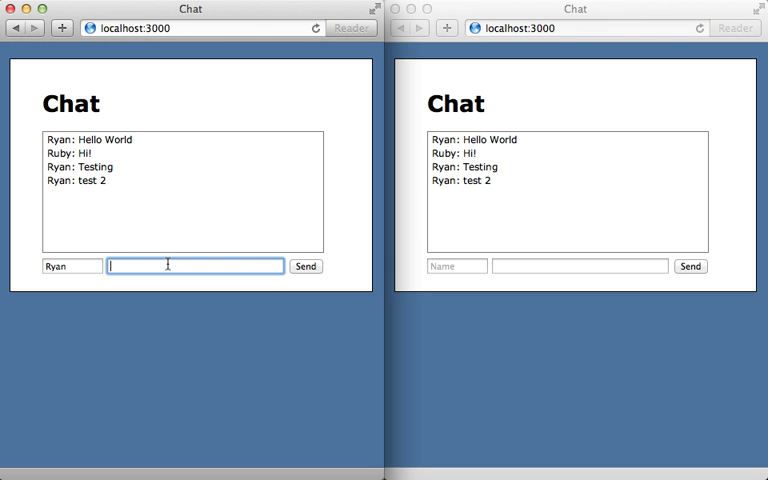
click(306, 266)
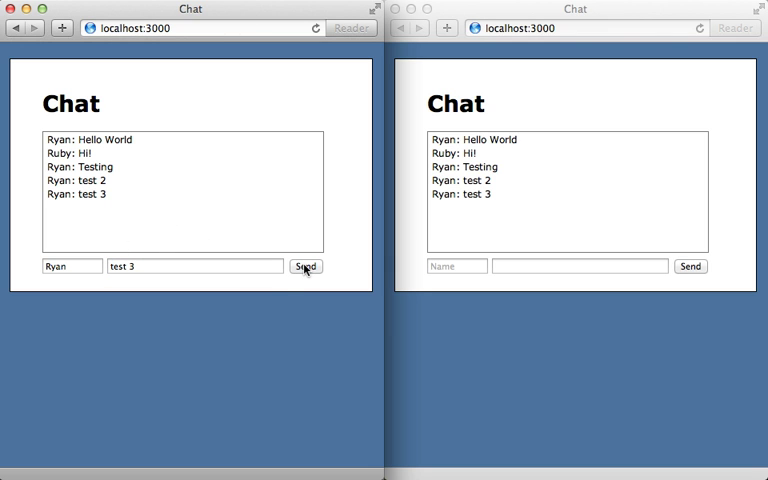
mouse_move(502, 210)
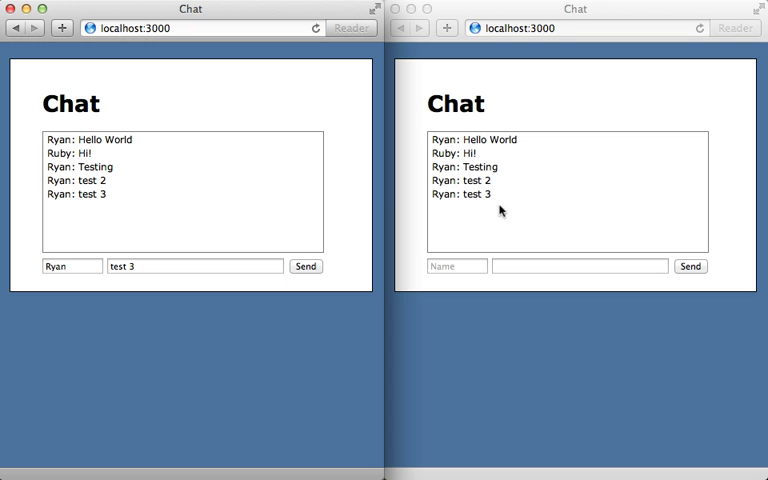
mouse_move(338, 252)
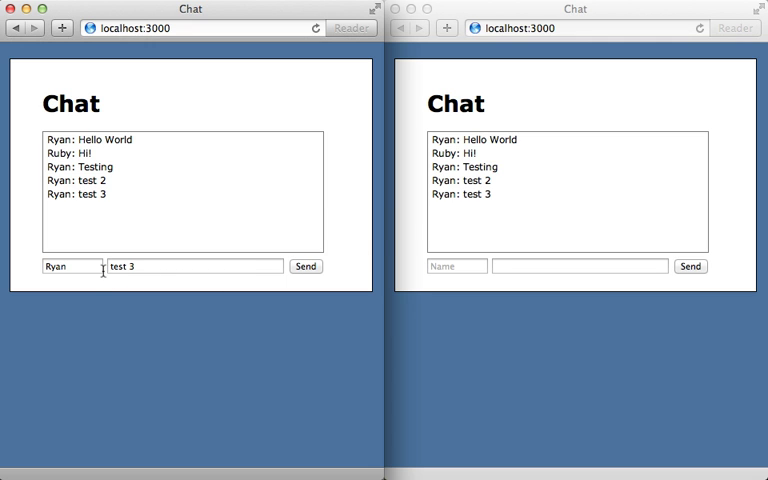
mouse_move(138, 288)
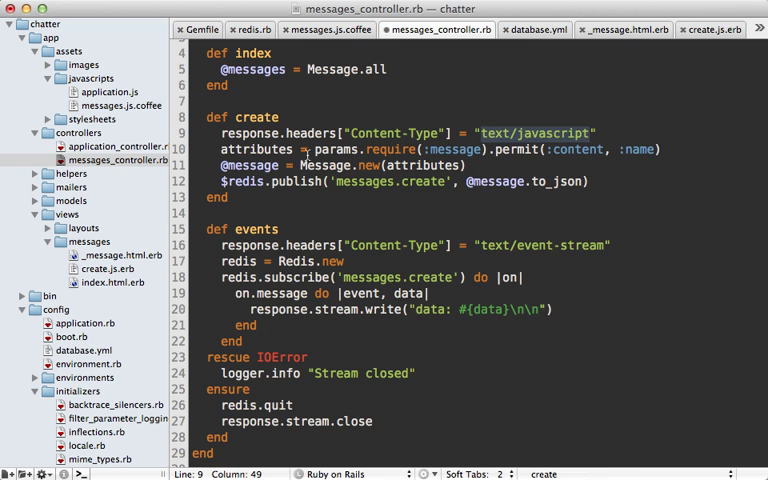
- Switch to psubscribe('messages.*') with on.pmessage and write an "event: #{event}" line before the data
click(365, 205)
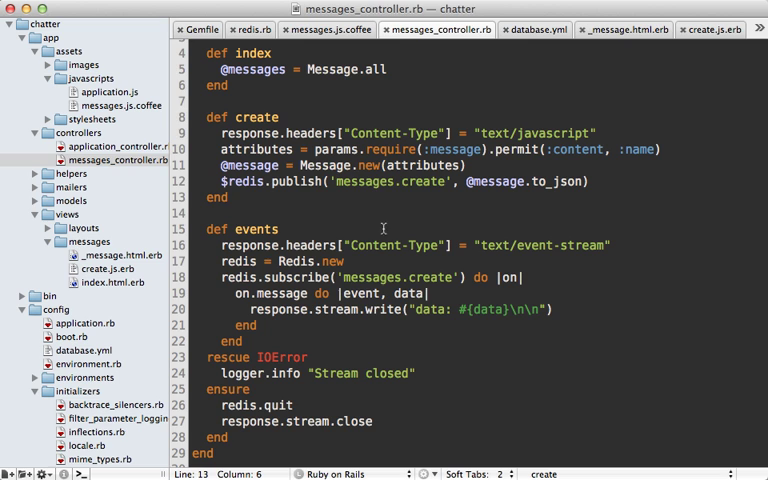
mouse_move(358, 246)
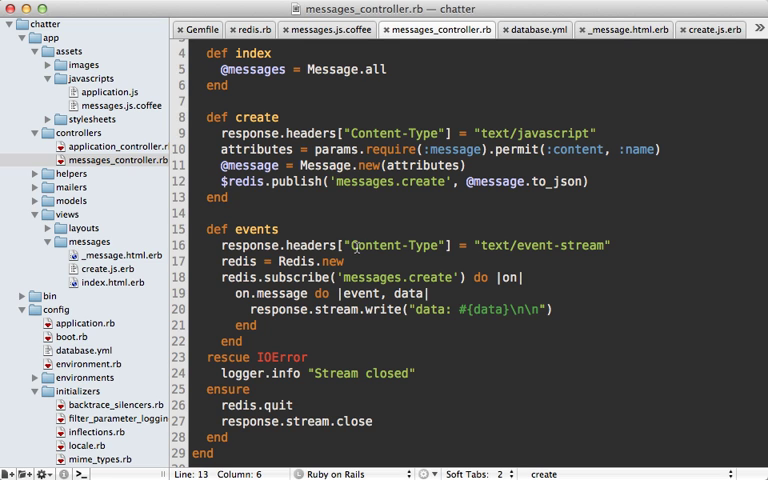
click(268, 277)
text(p)
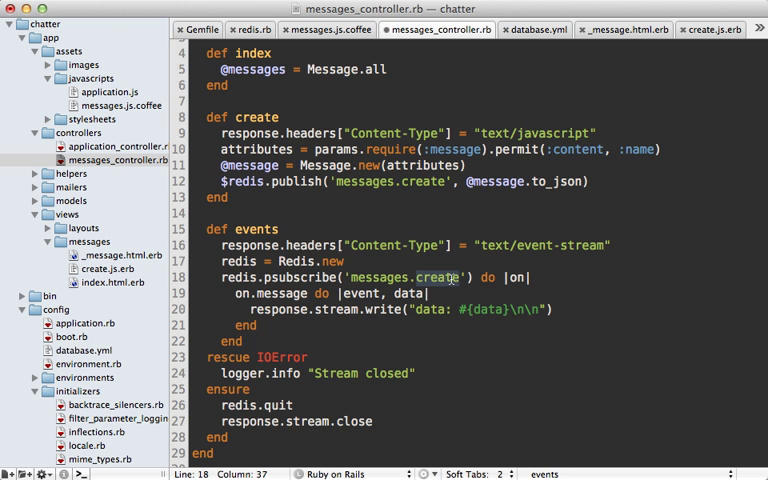
text(messages.*)
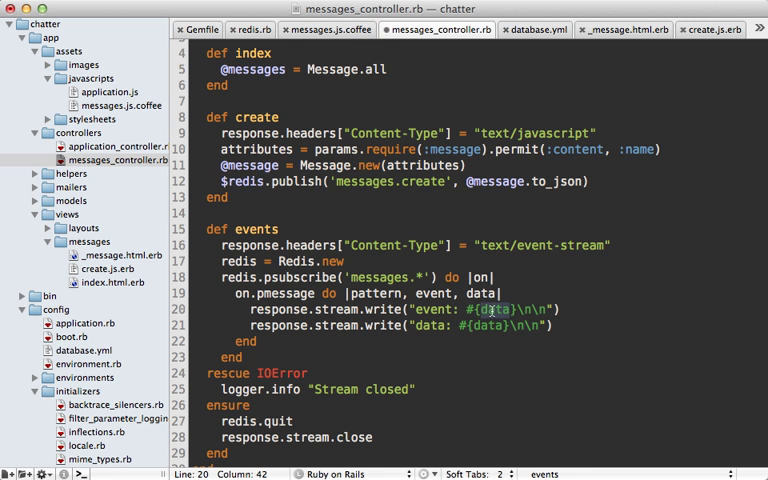
text(events'))
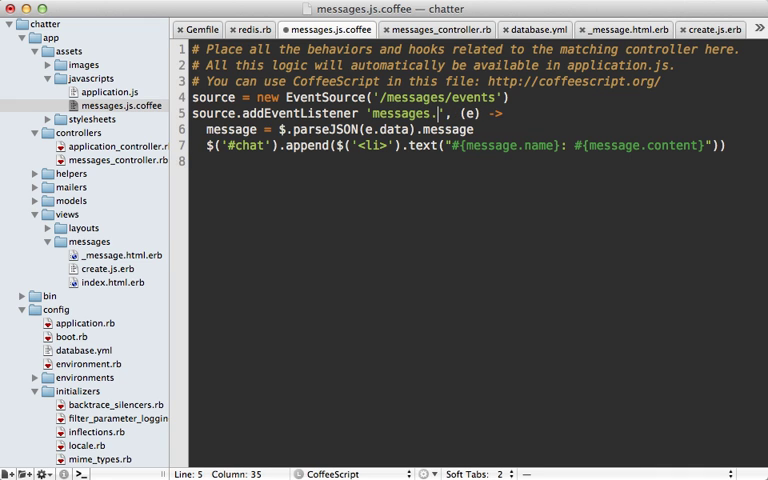
- Point the messages.js.coffee listener at the 'messages.create' event and save
text(create)
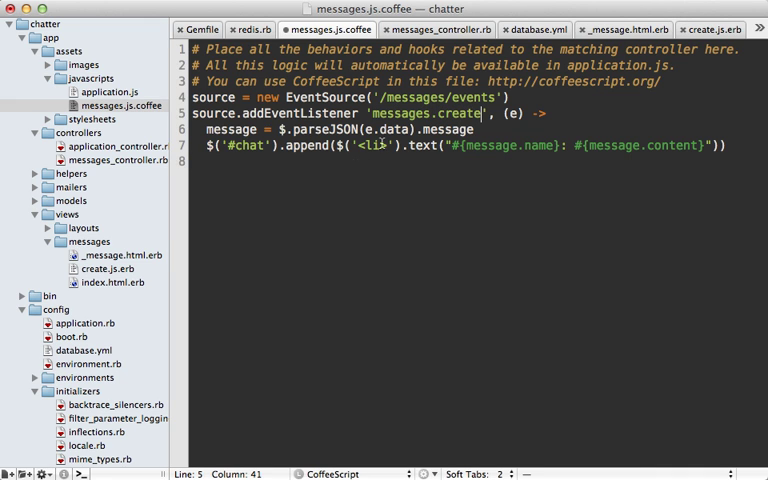
mouse_move(380, 165)
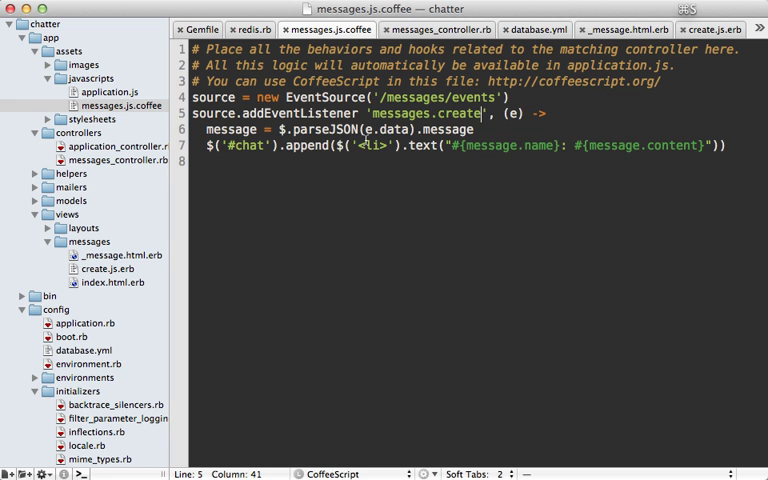
click(437, 28)
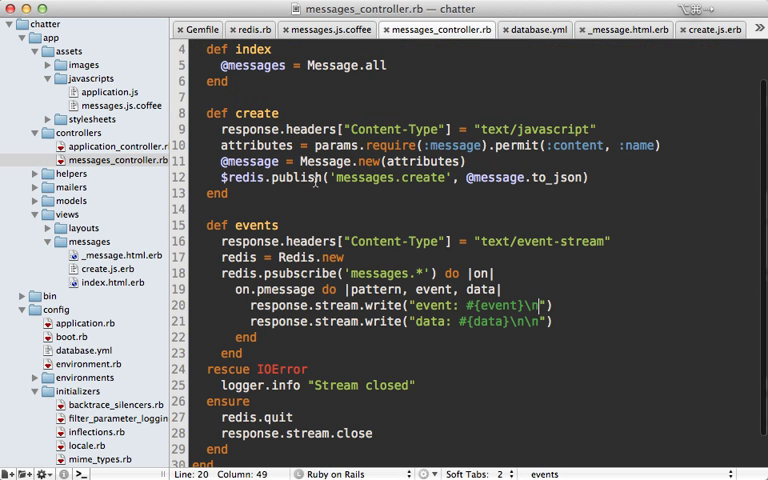
mouse_move(334, 201)
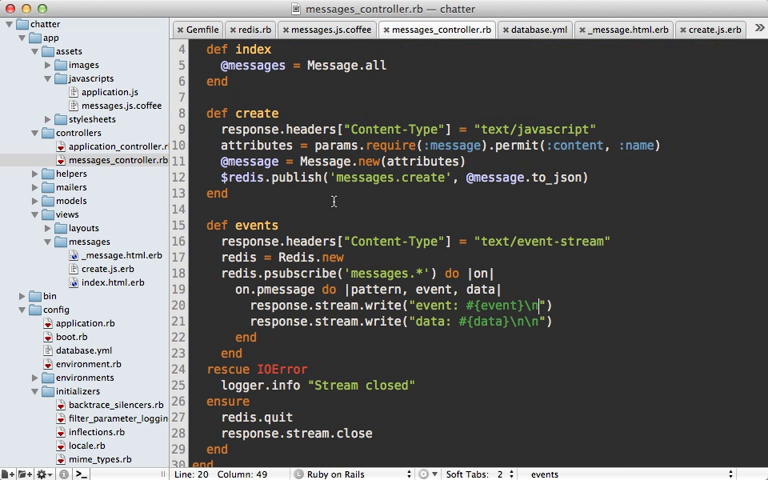
mouse_move(352, 190)
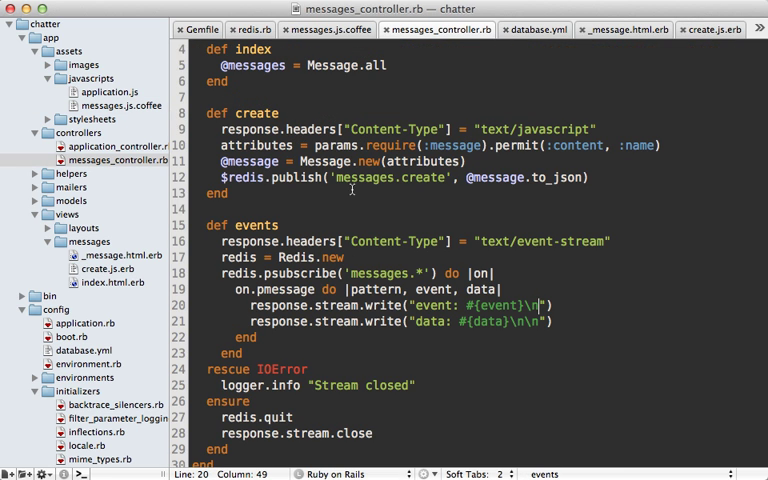
mouse_move(316, 344)
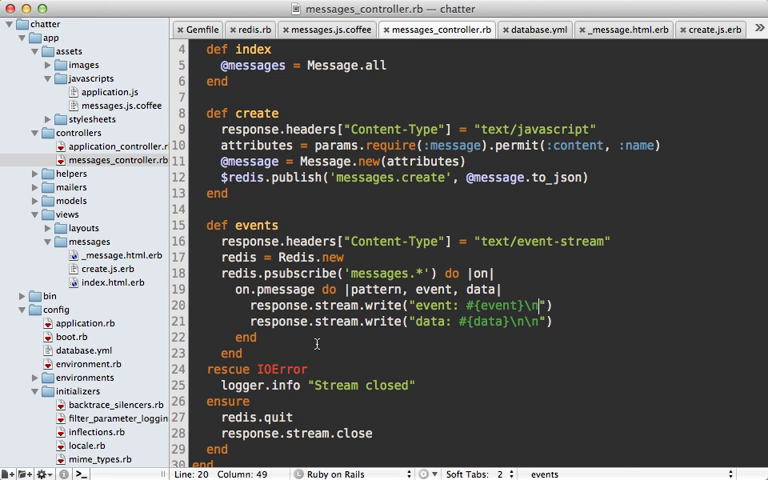
mouse_move(325, 348)
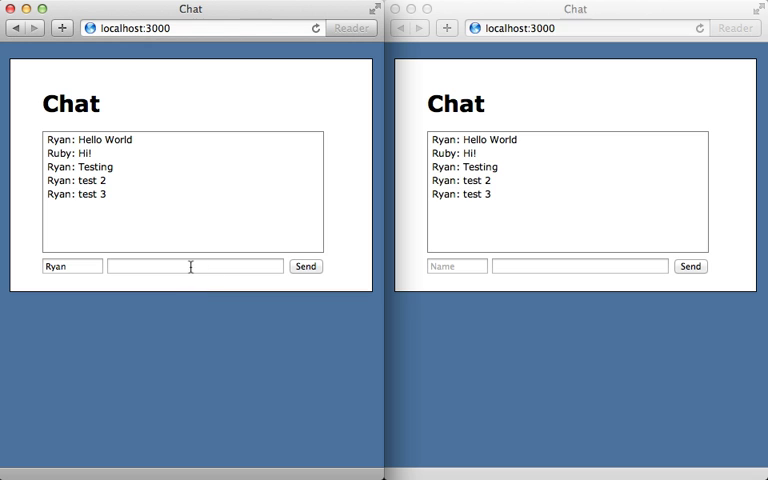
- Send a 'test 4' message from the left chat window
text(test 4)
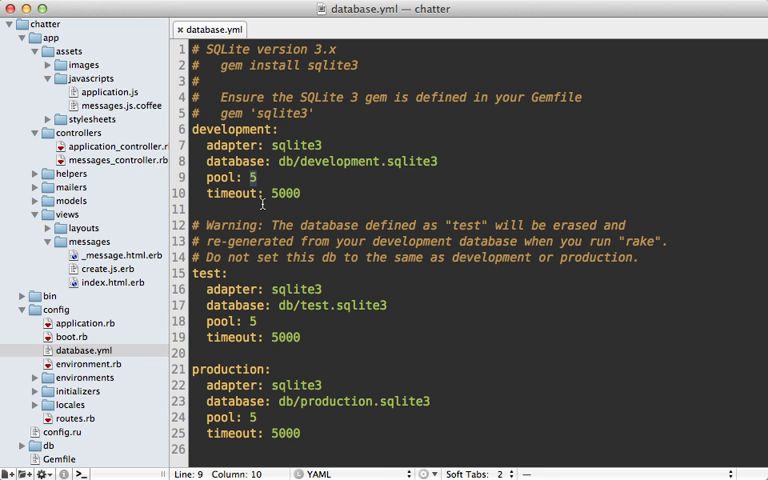
- Raise the development database pool from 5 to 20 in database.yml
text(0)
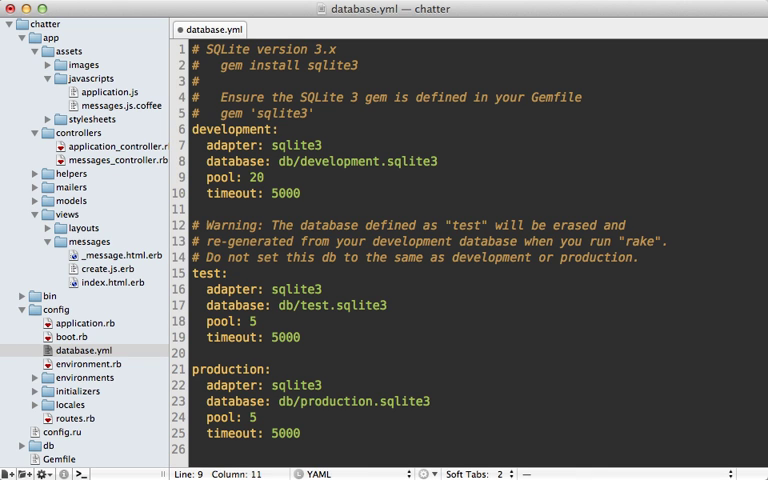
click(103, 160)
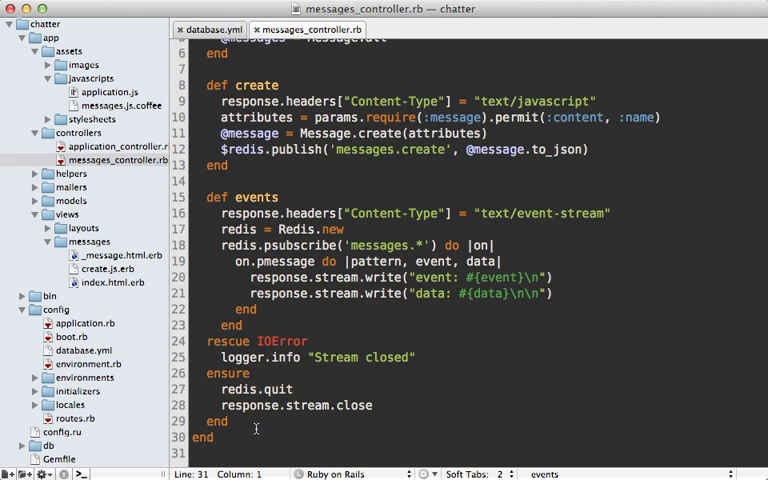